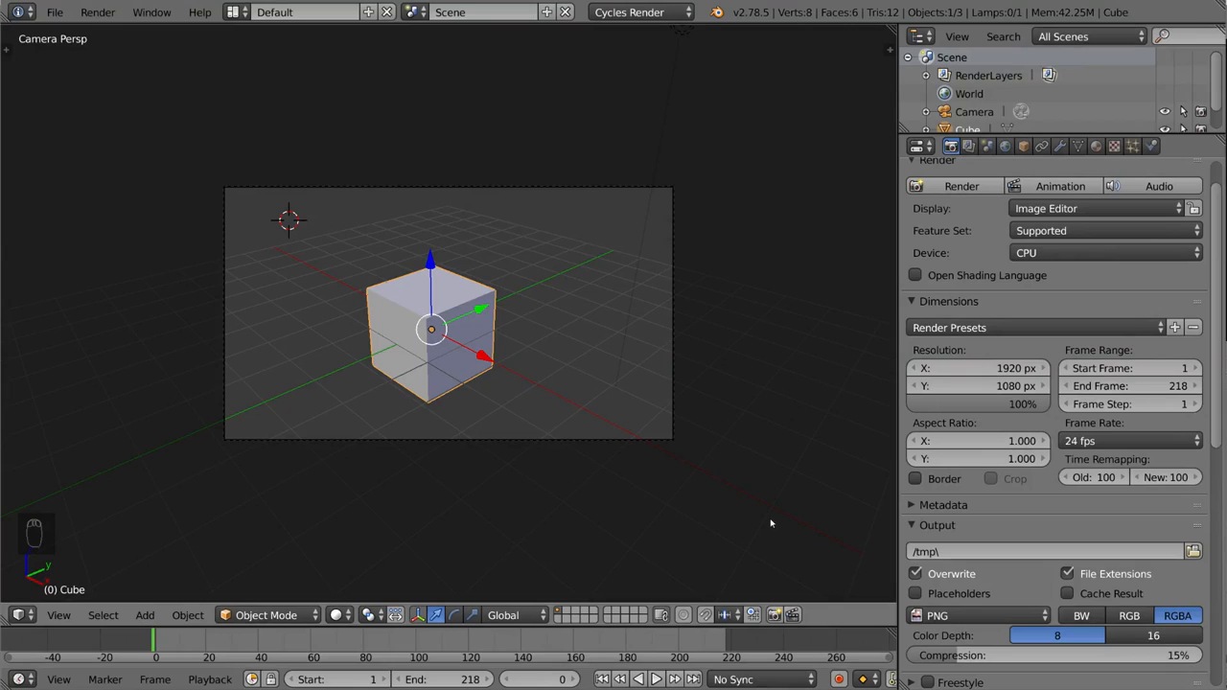
pyautogui.moveTo(948, 507)
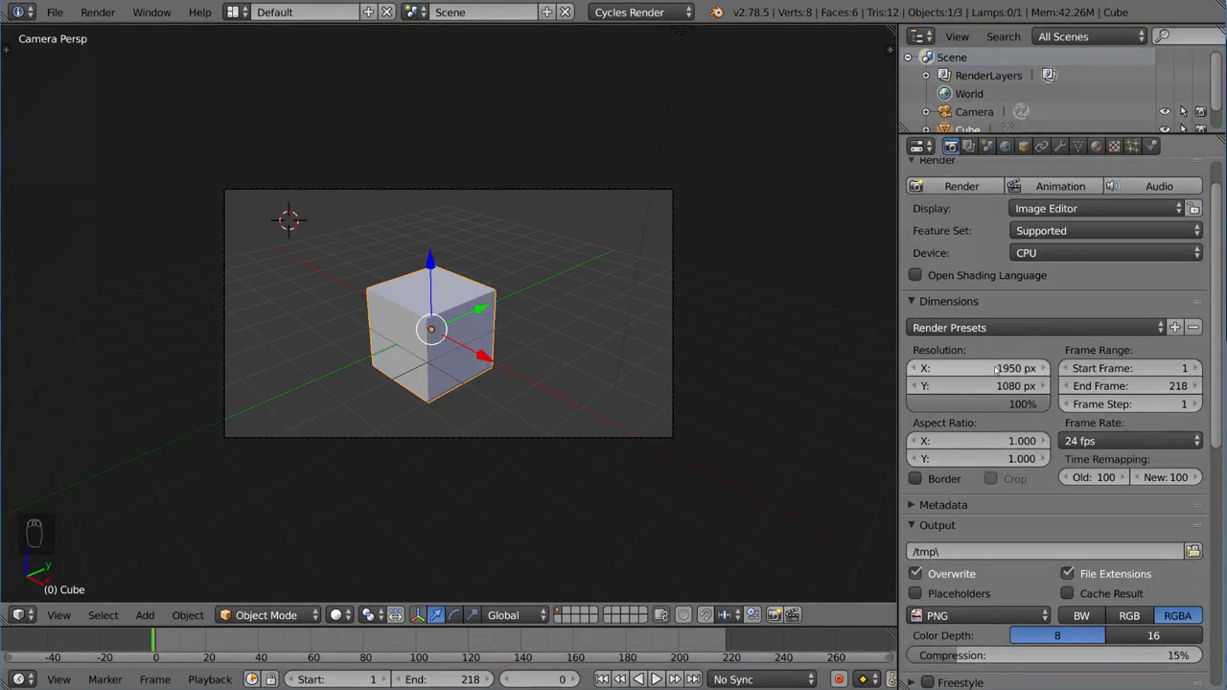
# Set the render resolution X to 1920 and reduce the resolution scale to 50%
pyautogui.write('1920')
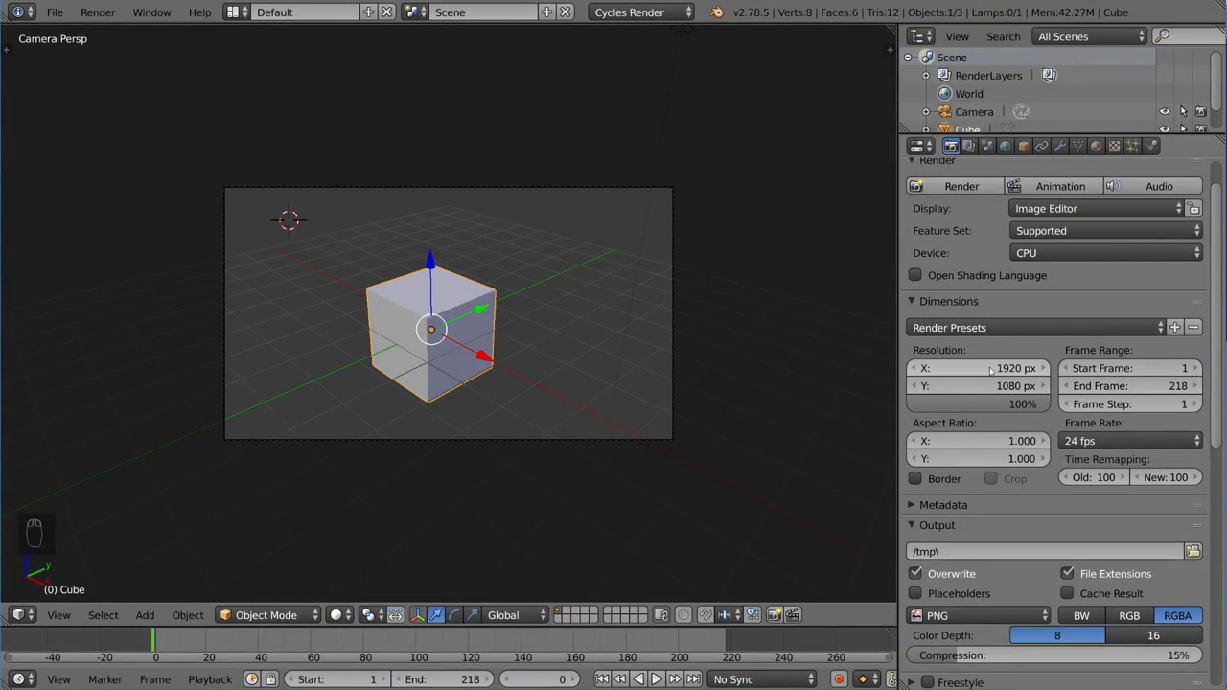
pyautogui.moveTo(686, 412)
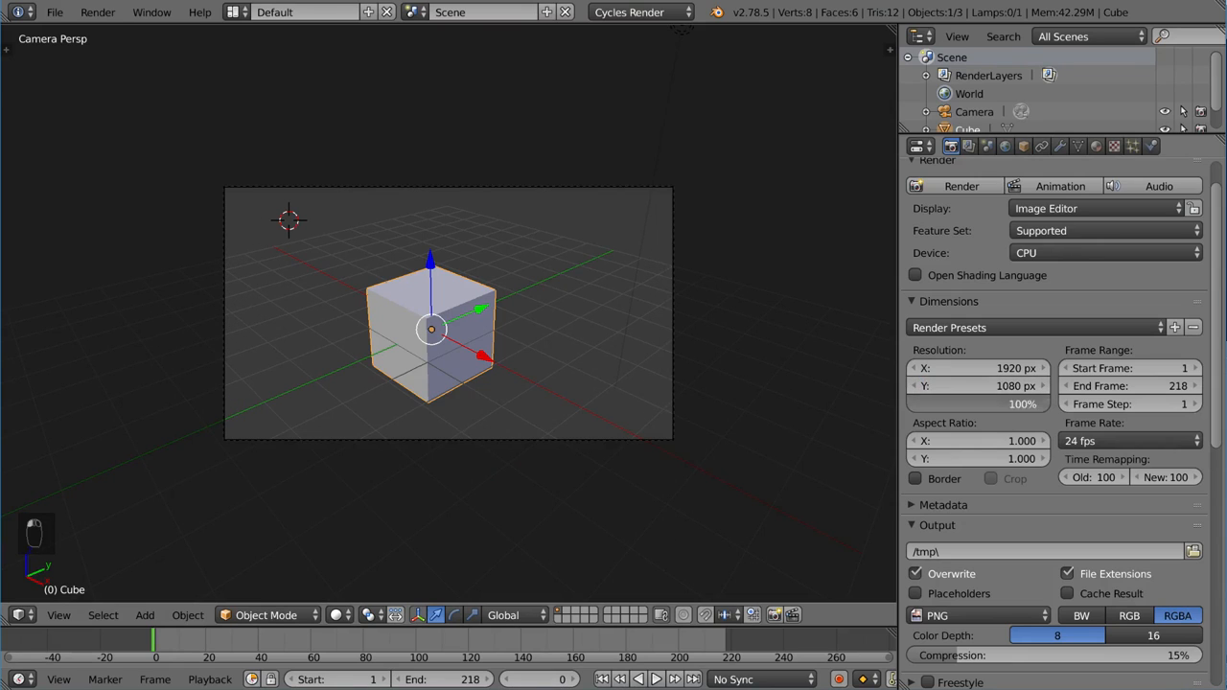
pyautogui.moveTo(1026, 403); pyautogui.dragTo(974, 403)
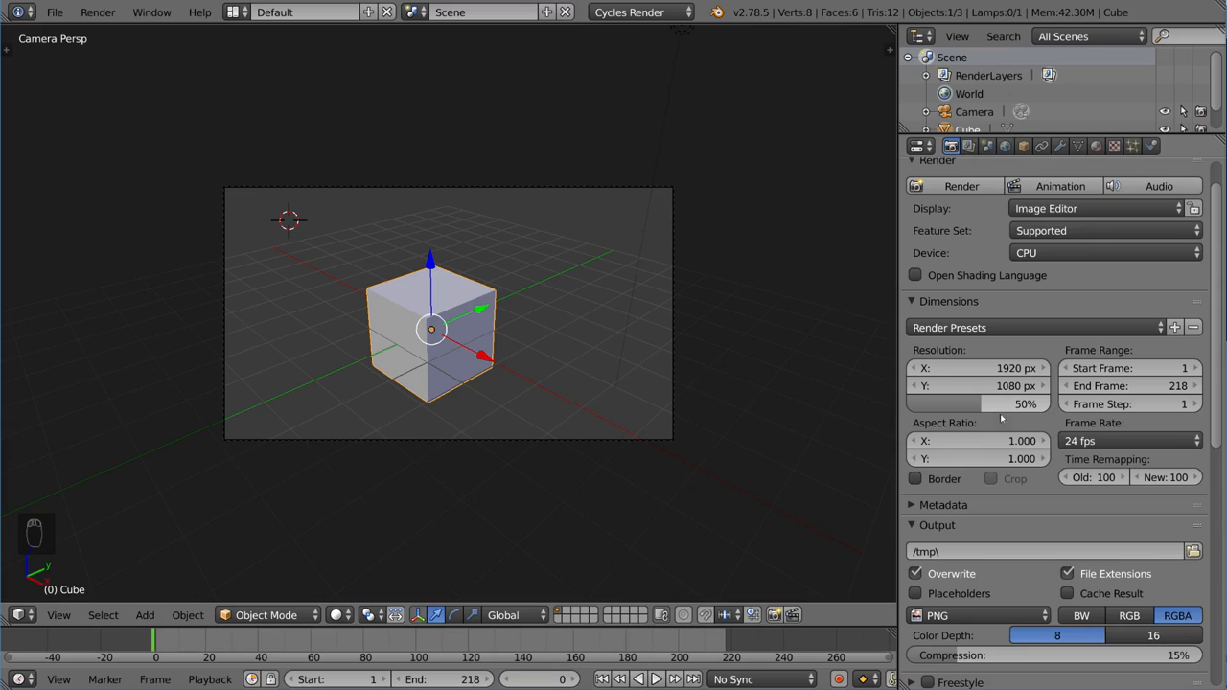
pyautogui.moveTo(978, 403)
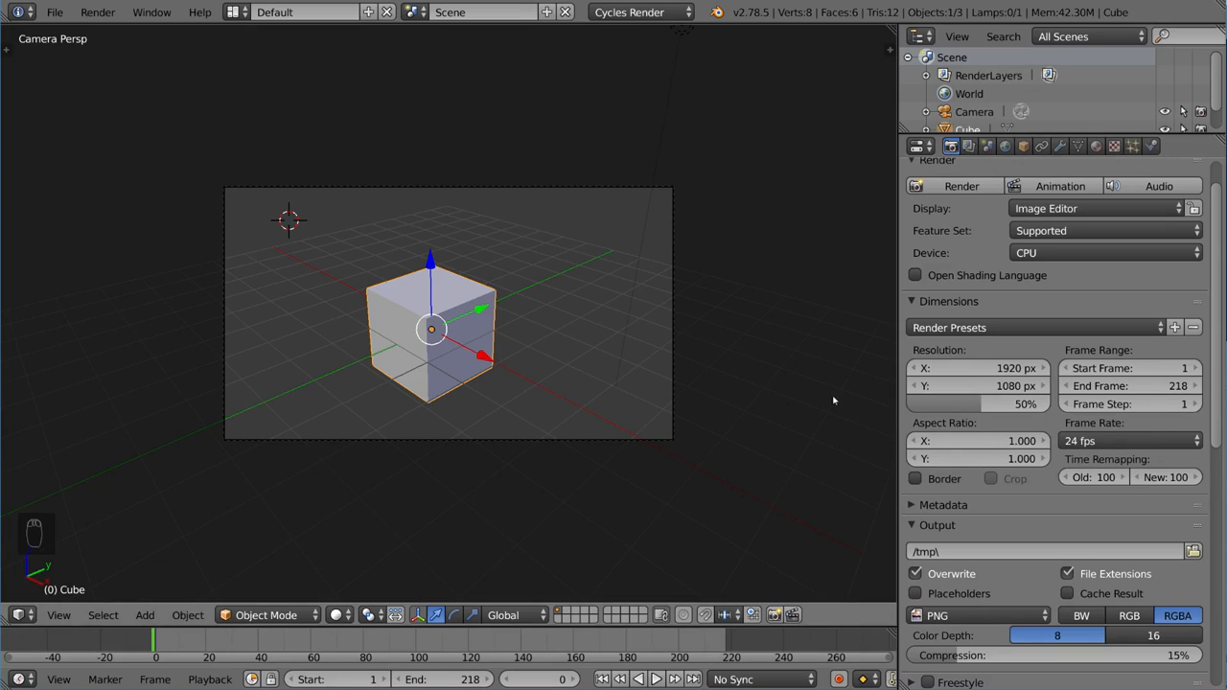
pyautogui.moveTo(886, 420)
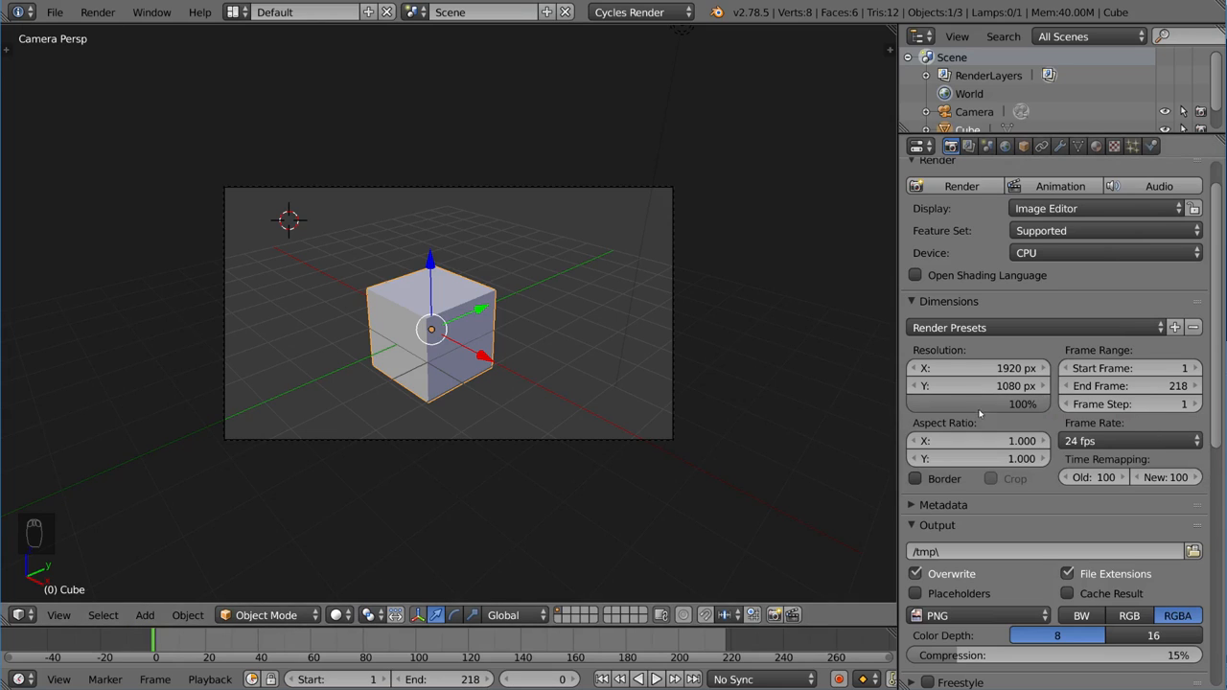
pyautogui.moveTo(1034, 425)
pyautogui.write('42')
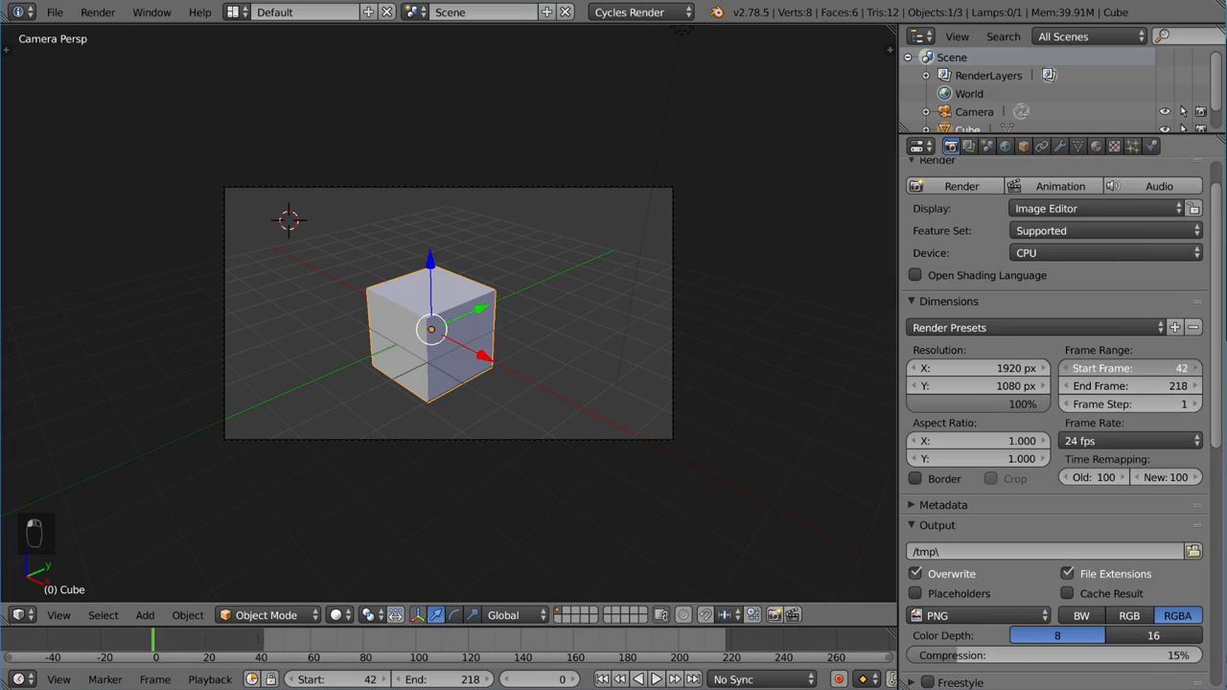
# Set the animation frame range to start at 1 and end at 232
pyautogui.click(1131, 368)
pyautogui.write('1')
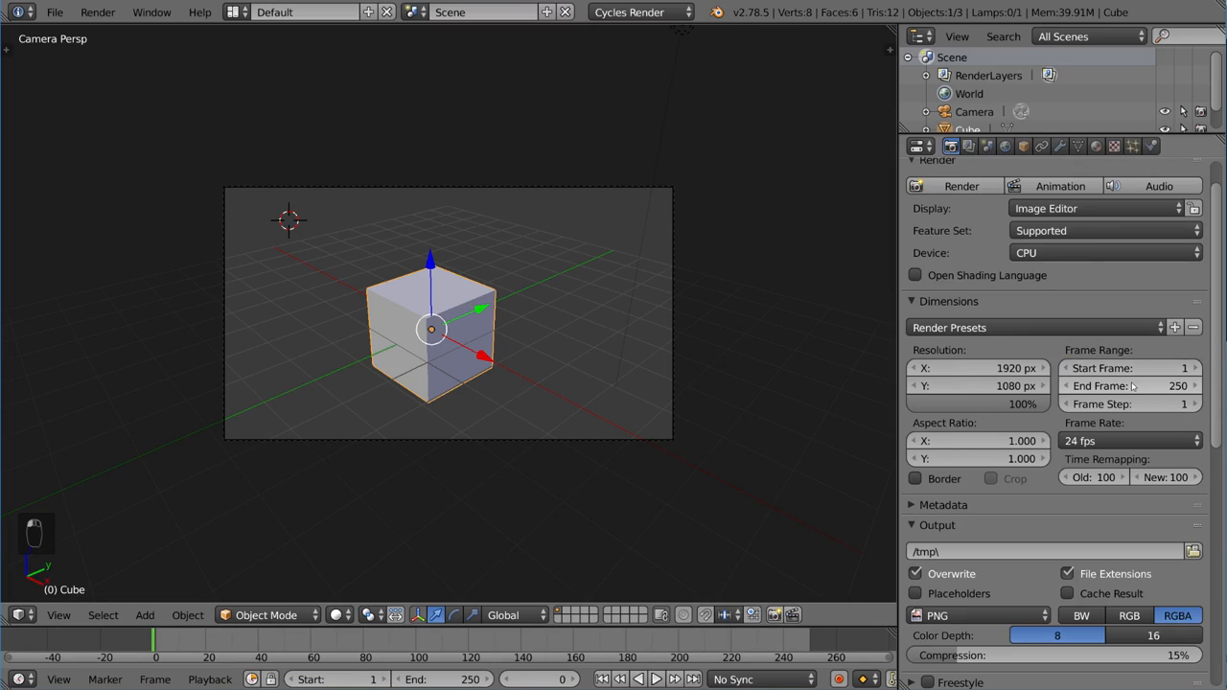
pyautogui.write('55')
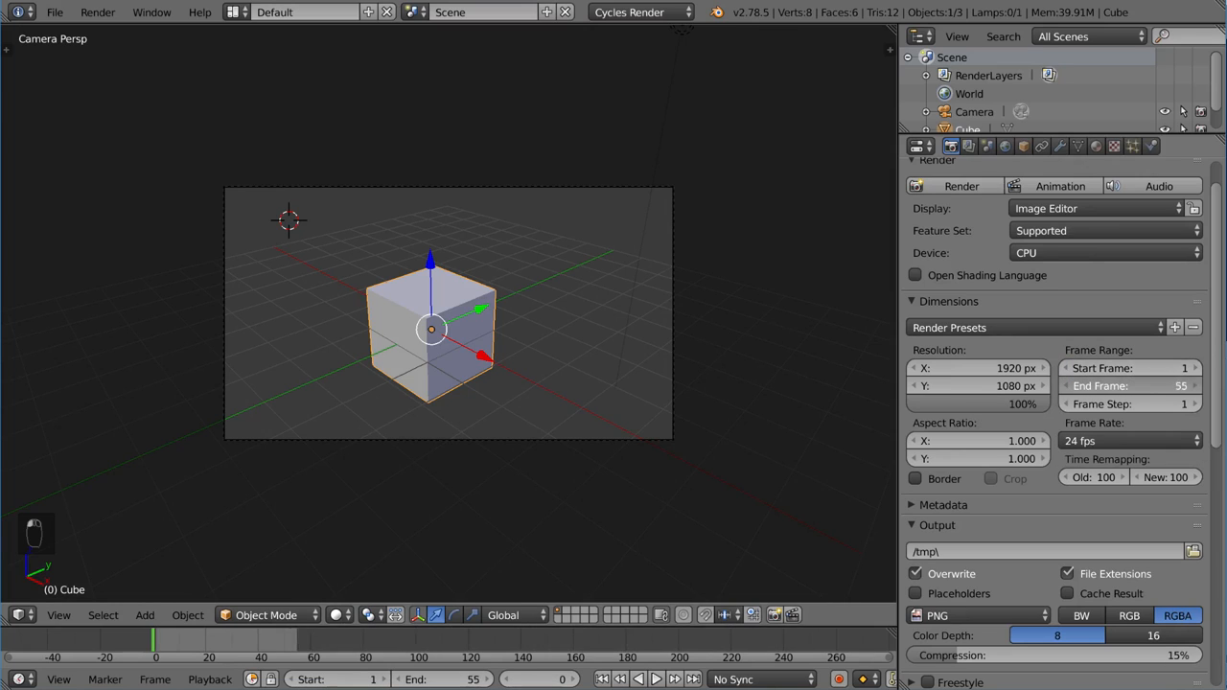
pyautogui.write('218')
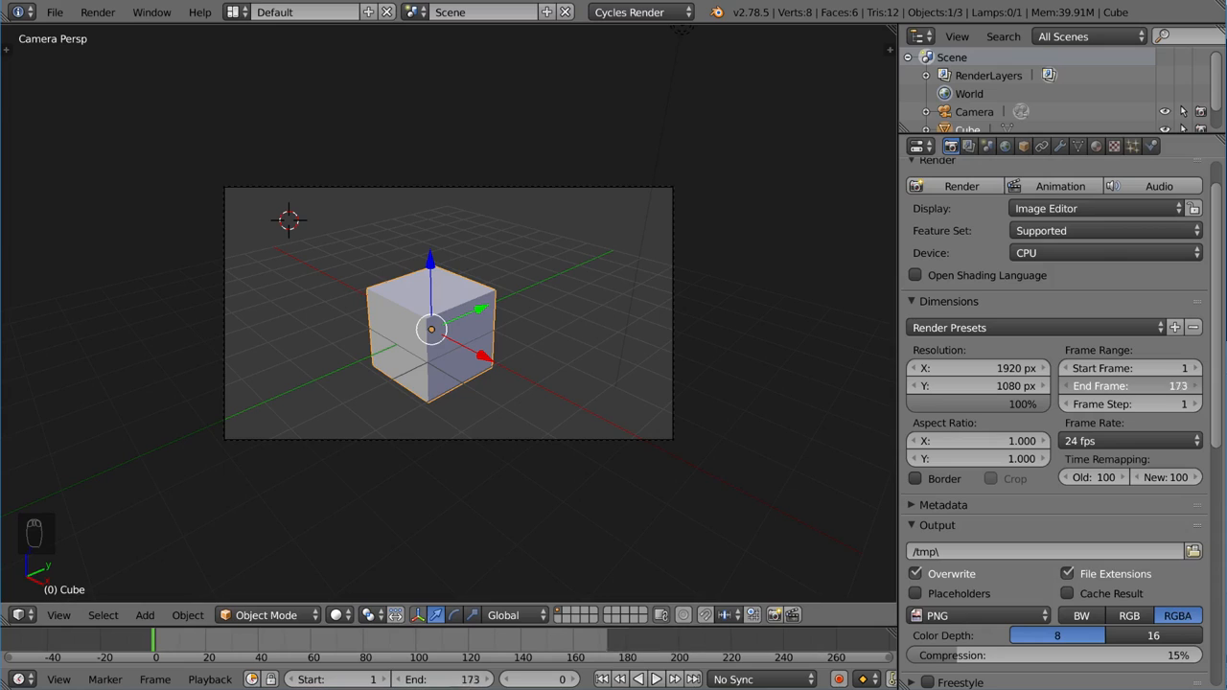
pyautogui.click(1129, 386)
pyautogui.write('232')
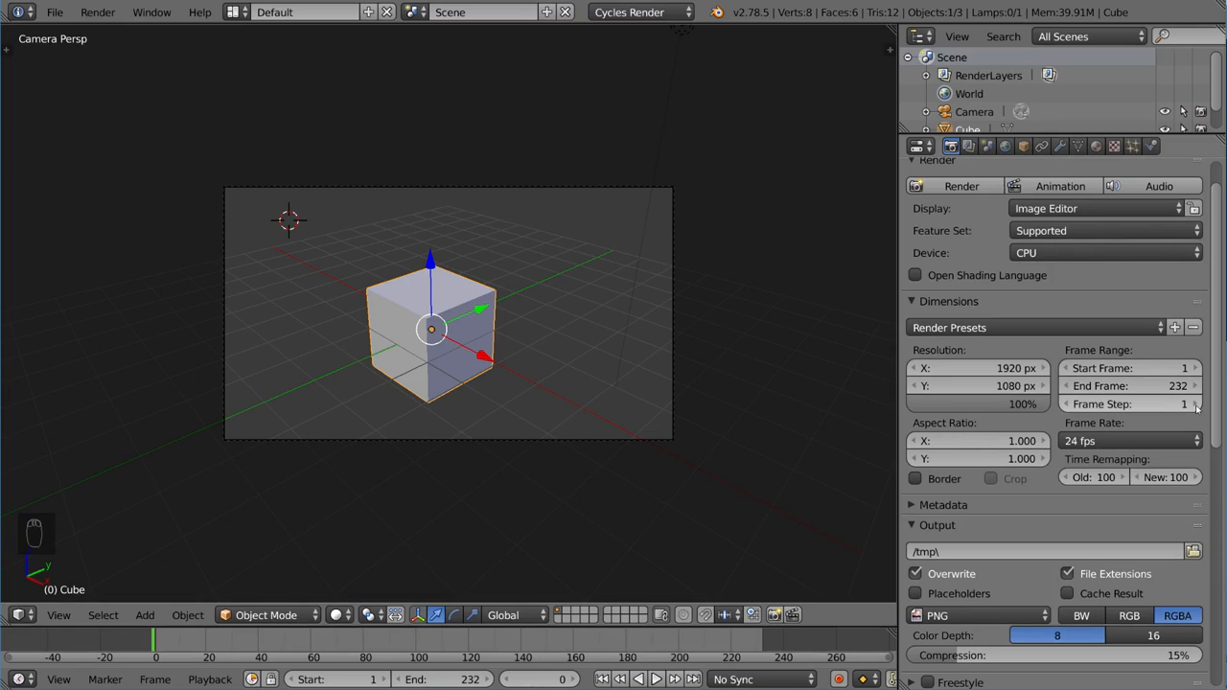
pyautogui.click(1197, 402)
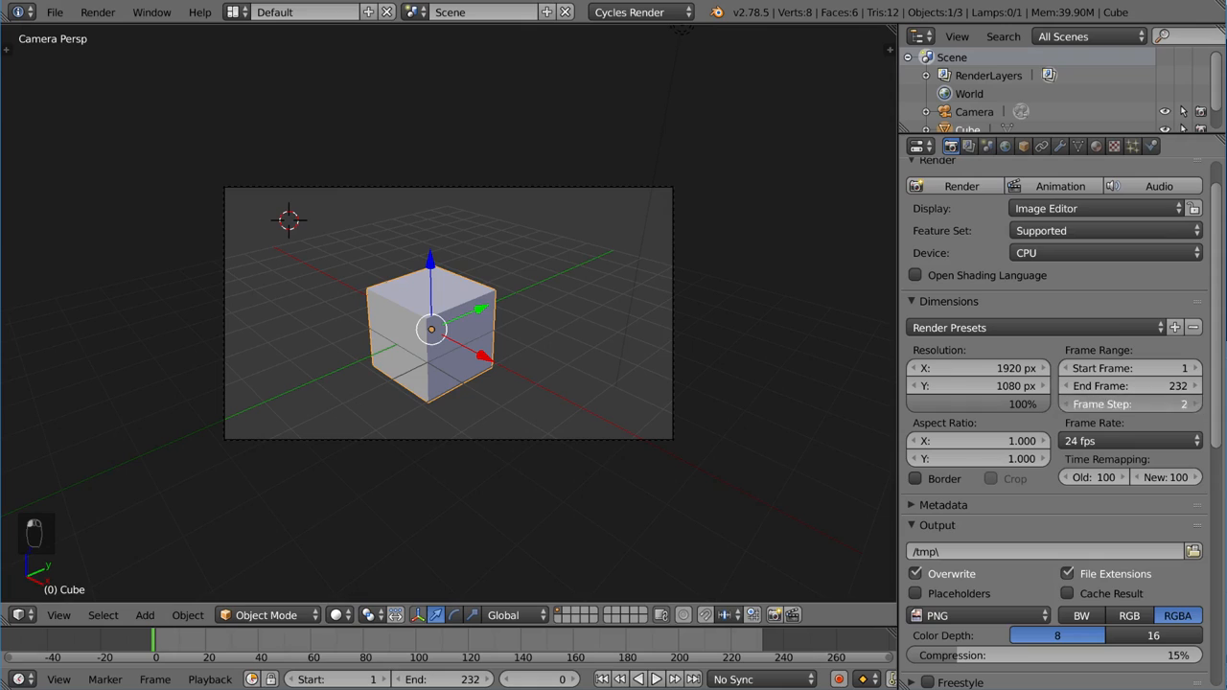
pyautogui.click(1193, 402)
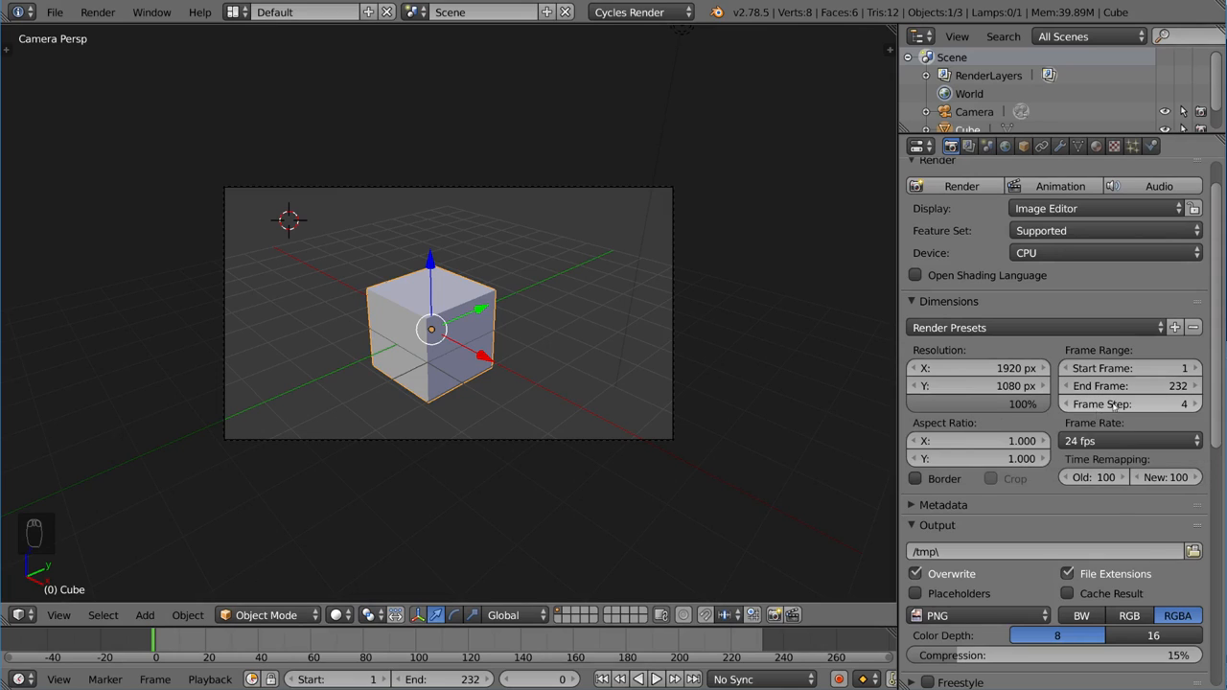
pyautogui.click(1132, 402)
pyautogui.write('1')
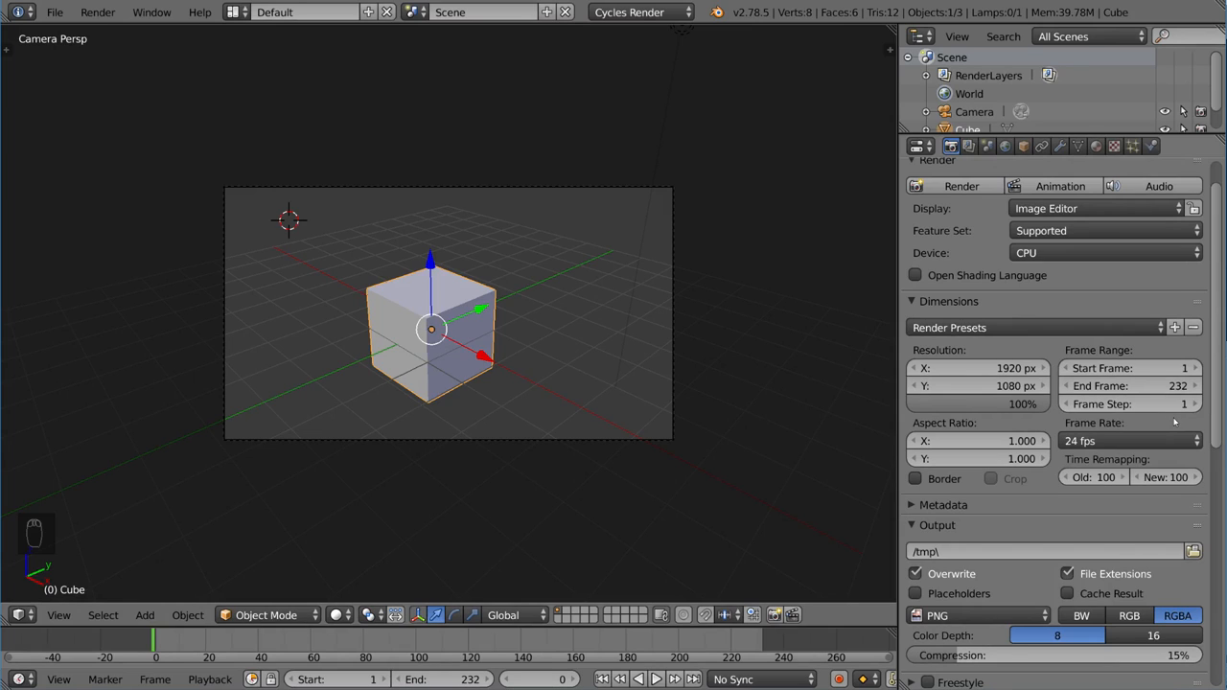
pyautogui.moveTo(1132, 403)
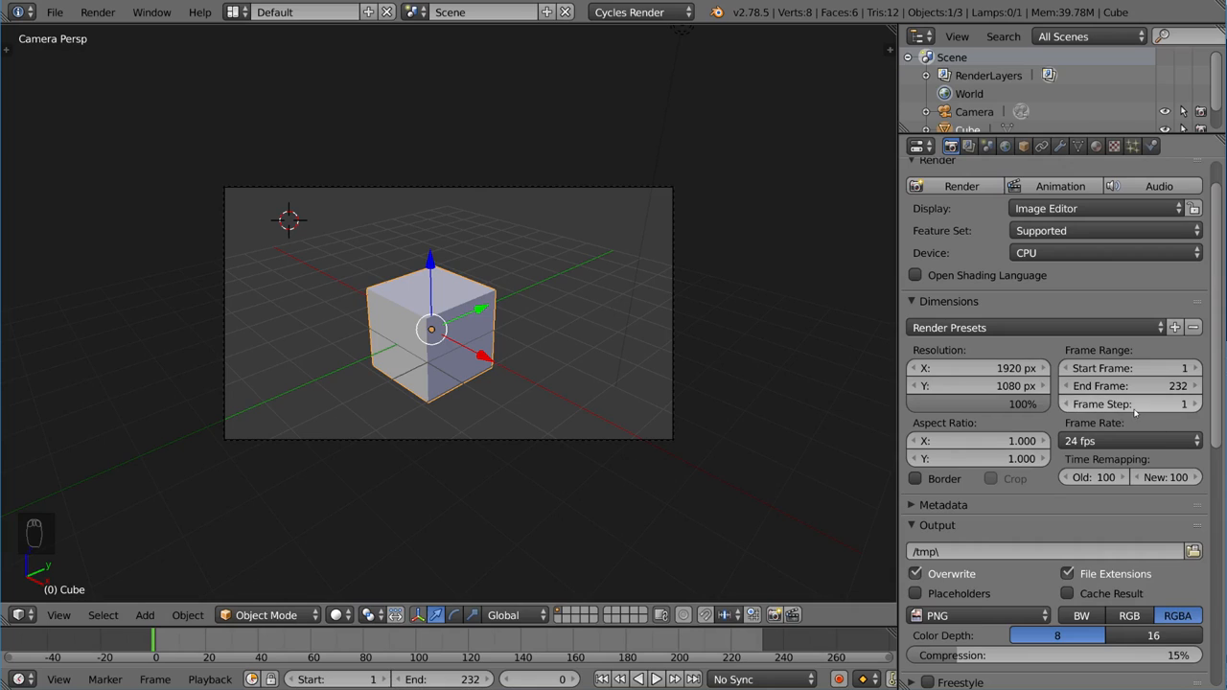
pyautogui.click(1130, 441)
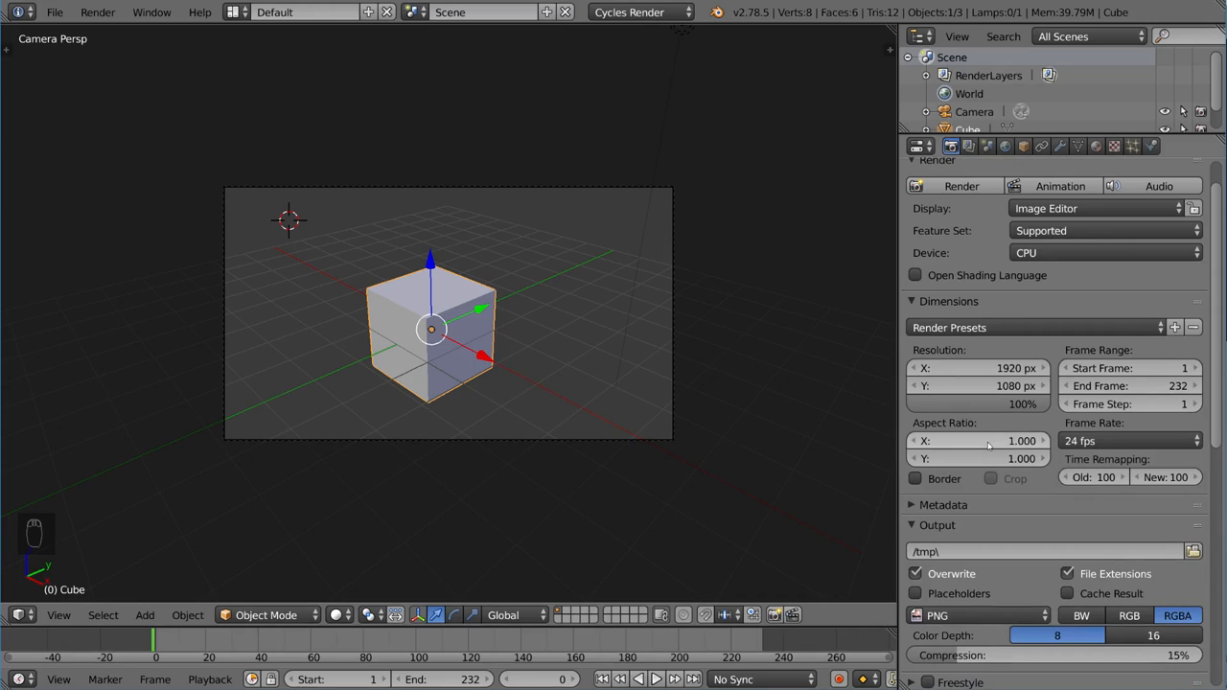
pyautogui.click(978, 441)
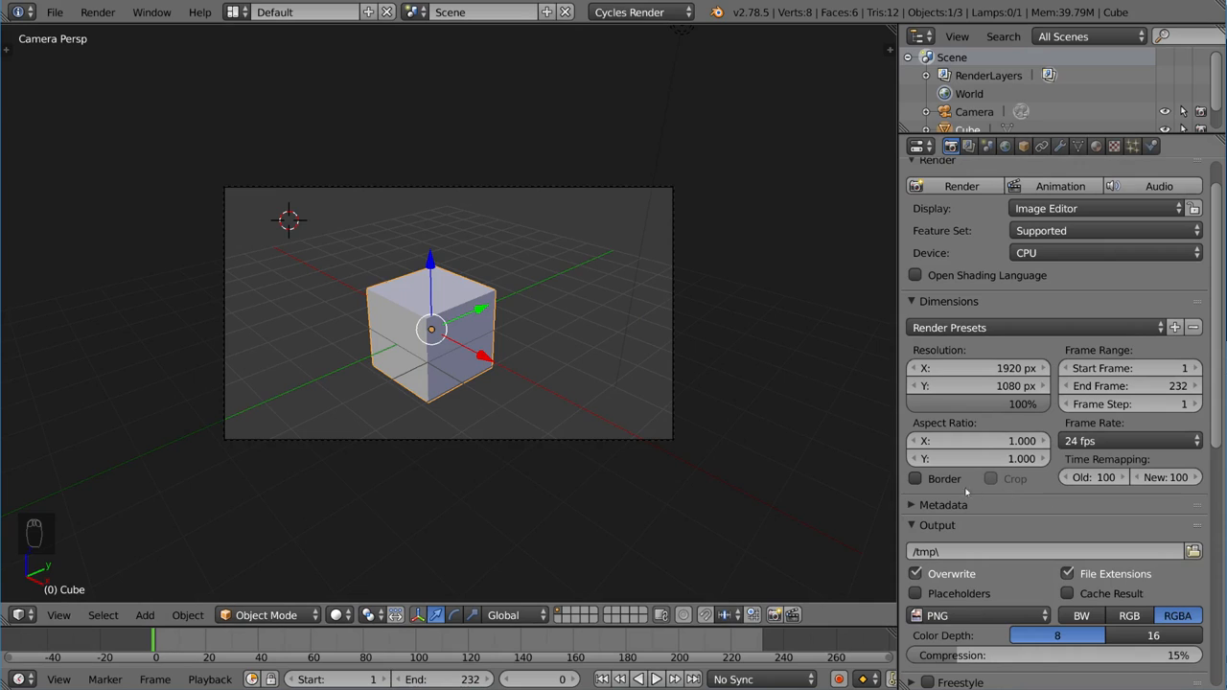
pyautogui.moveTo(915, 480)
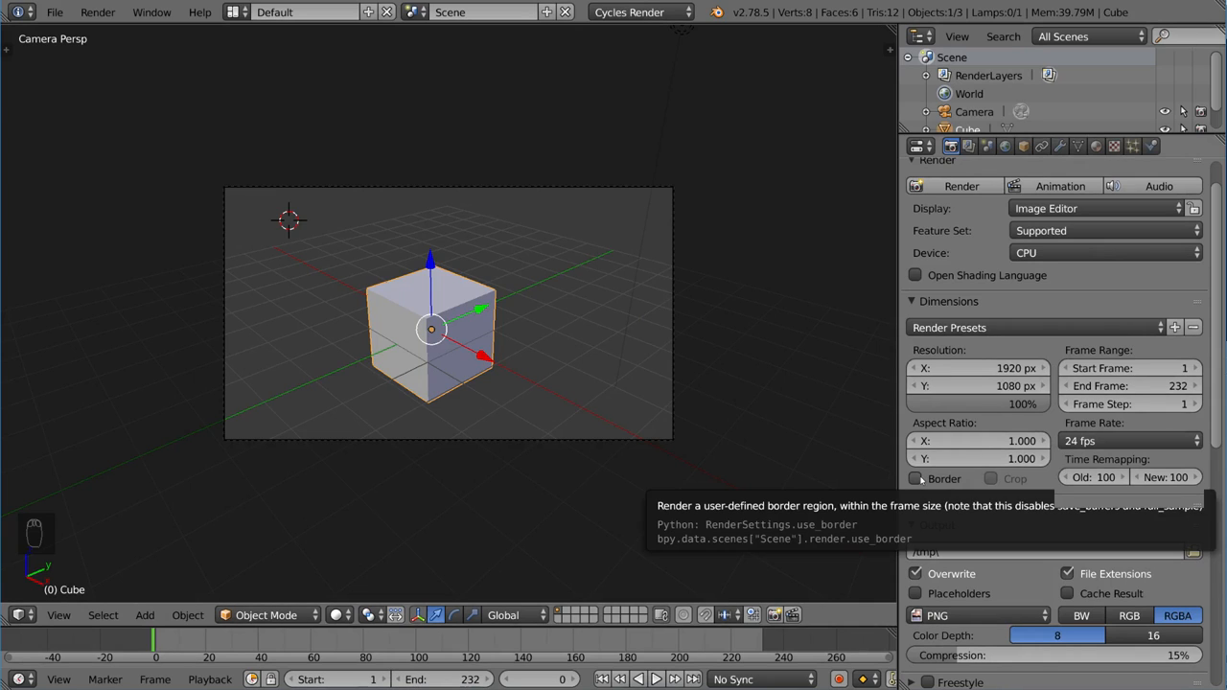
# Enable the Border option under Aspect Ratio in the Dimensions panel
pyautogui.click(917, 480)
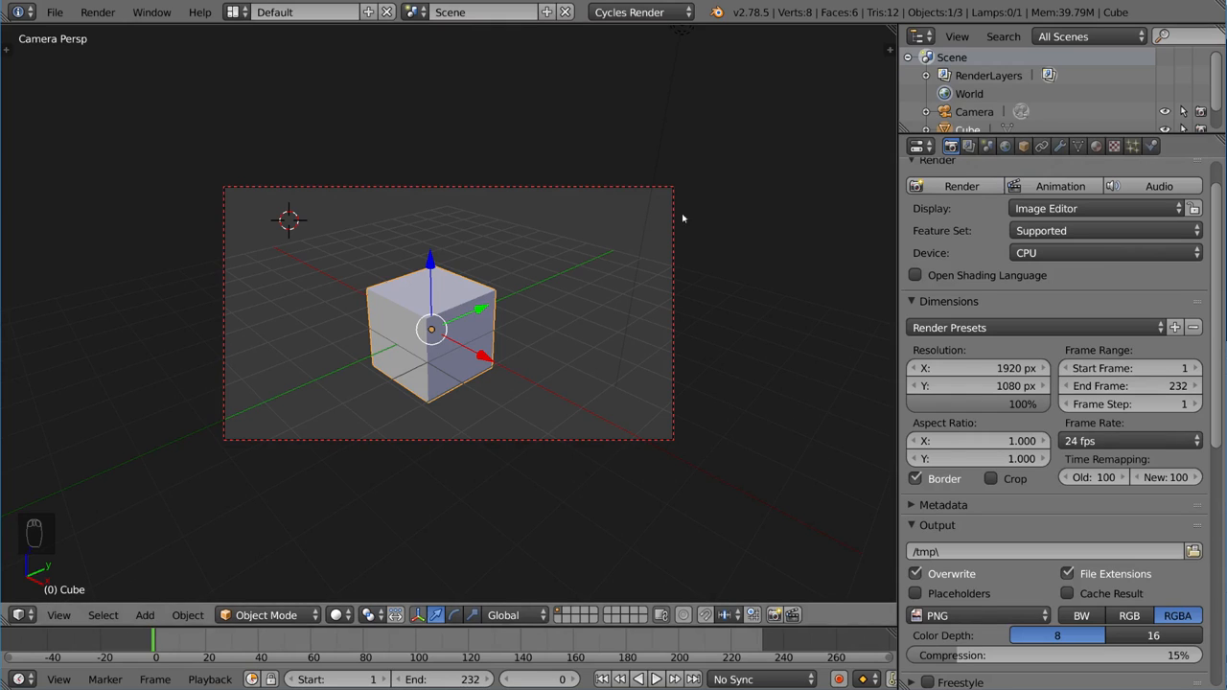
pyautogui.moveTo(649, 394)
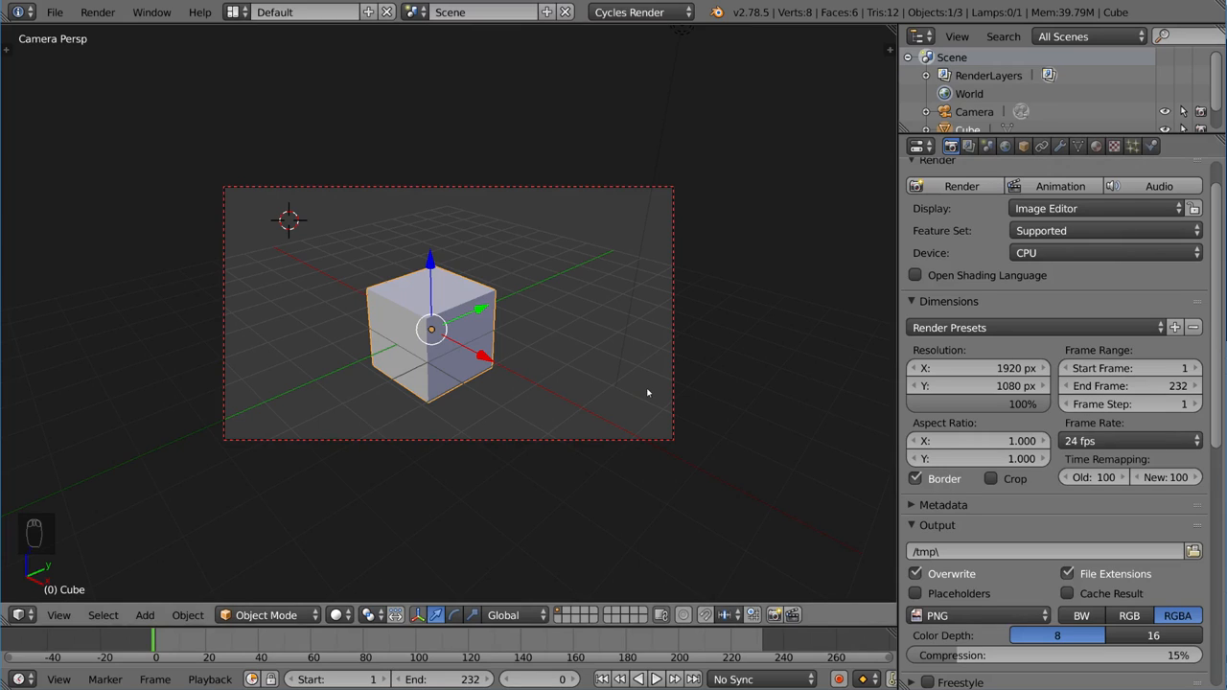
pyautogui.moveTo(656, 261)
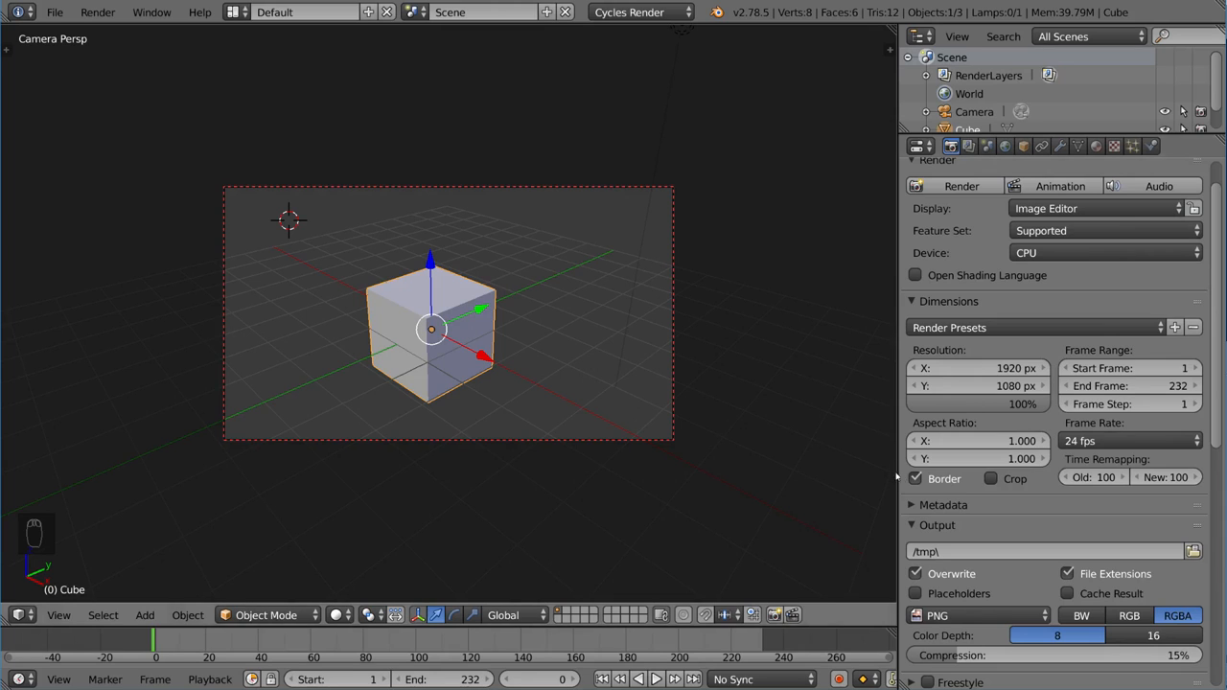
pyautogui.moveTo(533, 372)
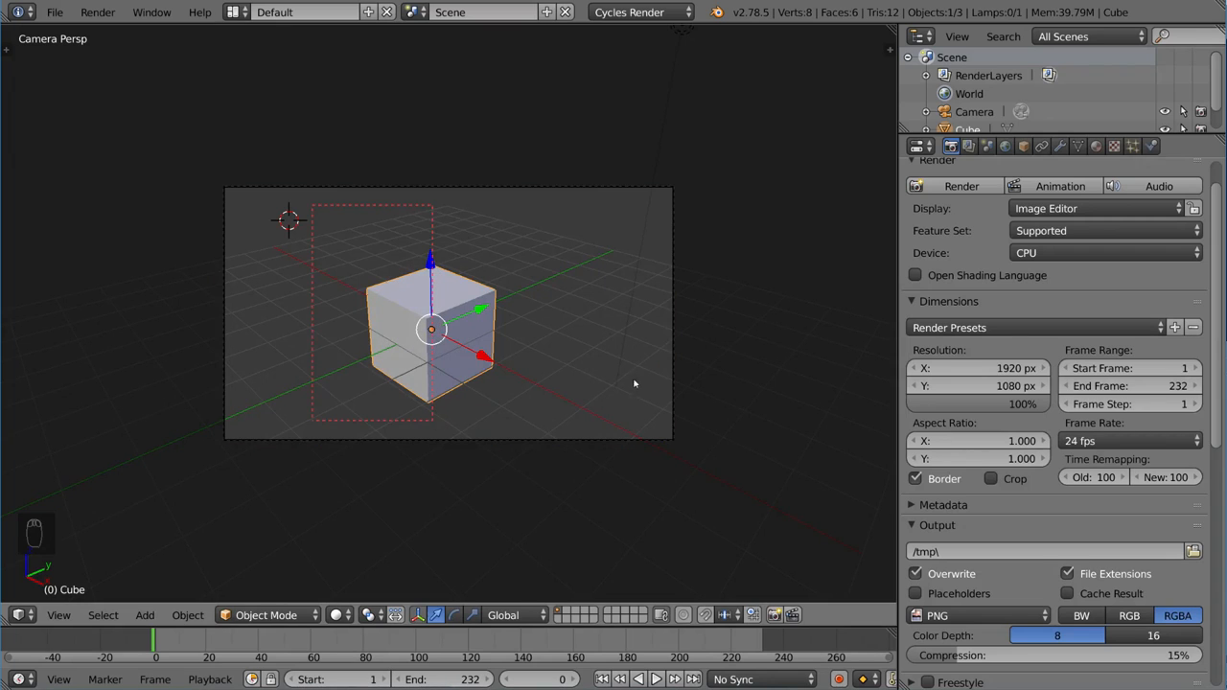
pyautogui.moveTo(588, 337)
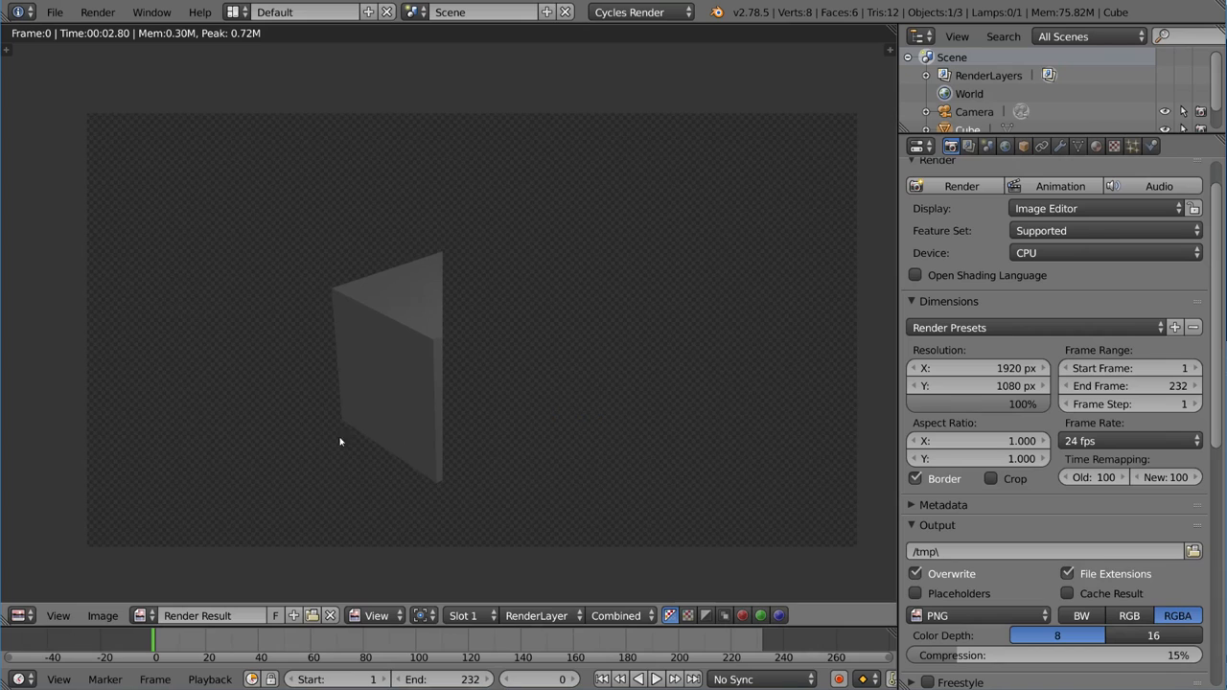
# Clear the small border with Ctrl+Alt+B, re-enable Border over the whole frame, leaving Crop off
pyautogui.press('Escape')
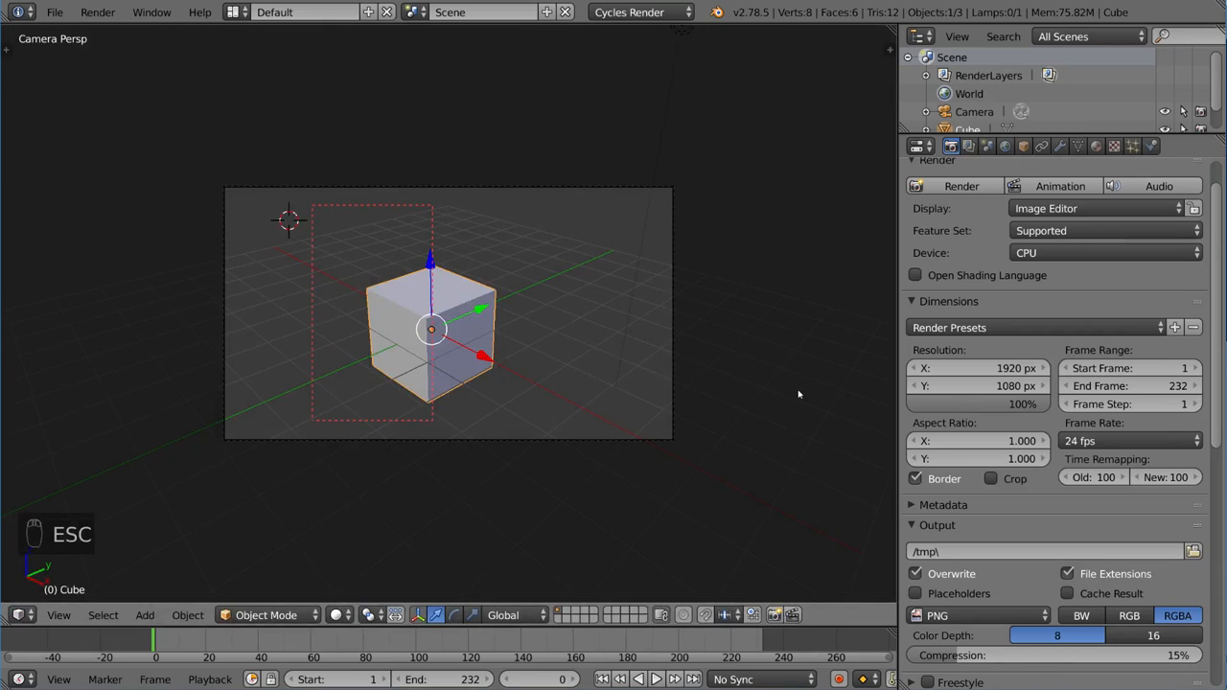
pyautogui.click(991, 480)
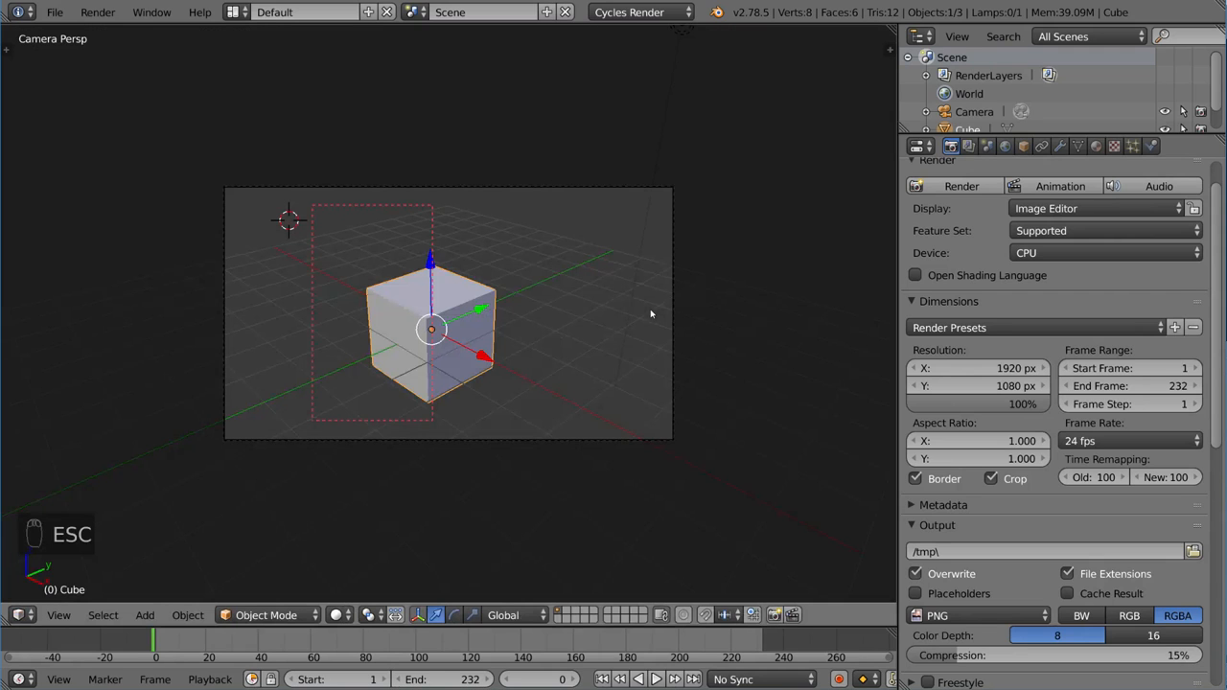
pyautogui.moveTo(642, 368)
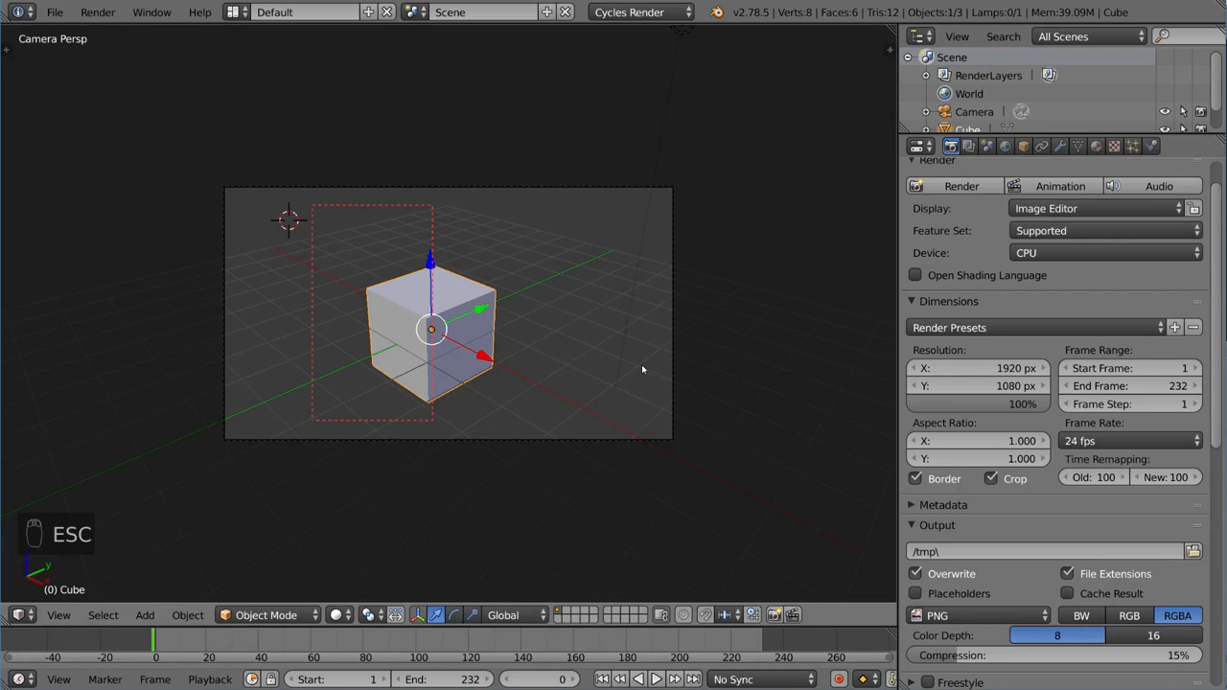
pyautogui.press('ctrl+alt+b')
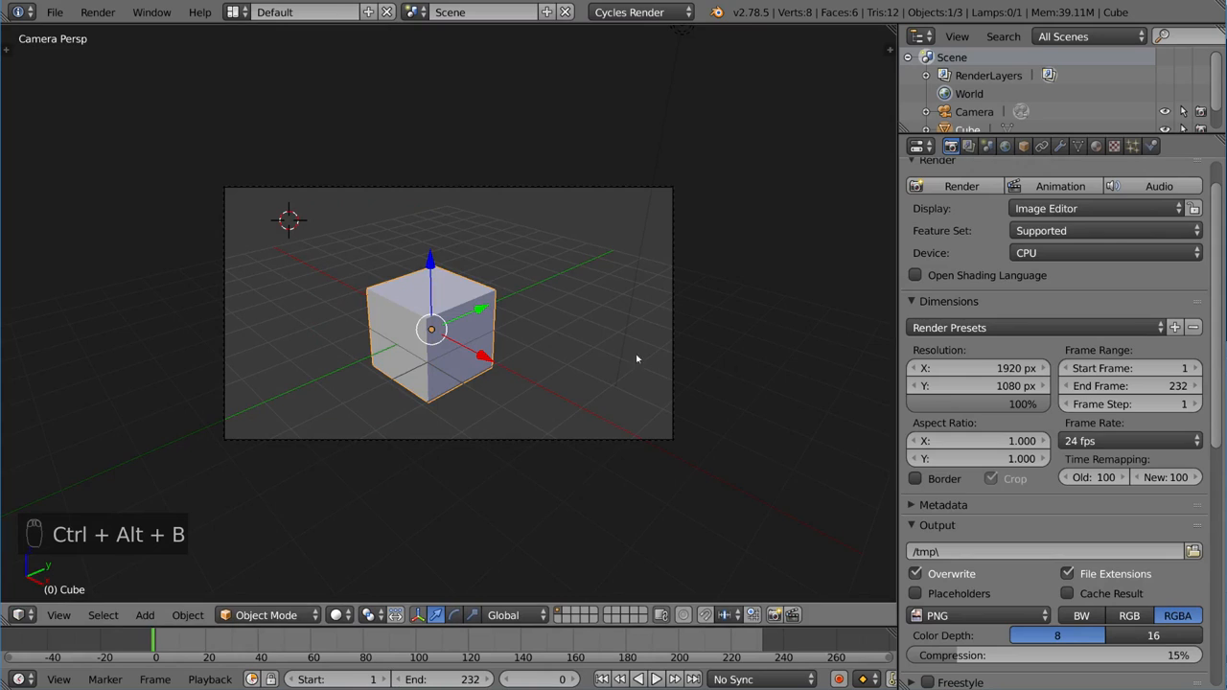
pyautogui.click(914, 479)
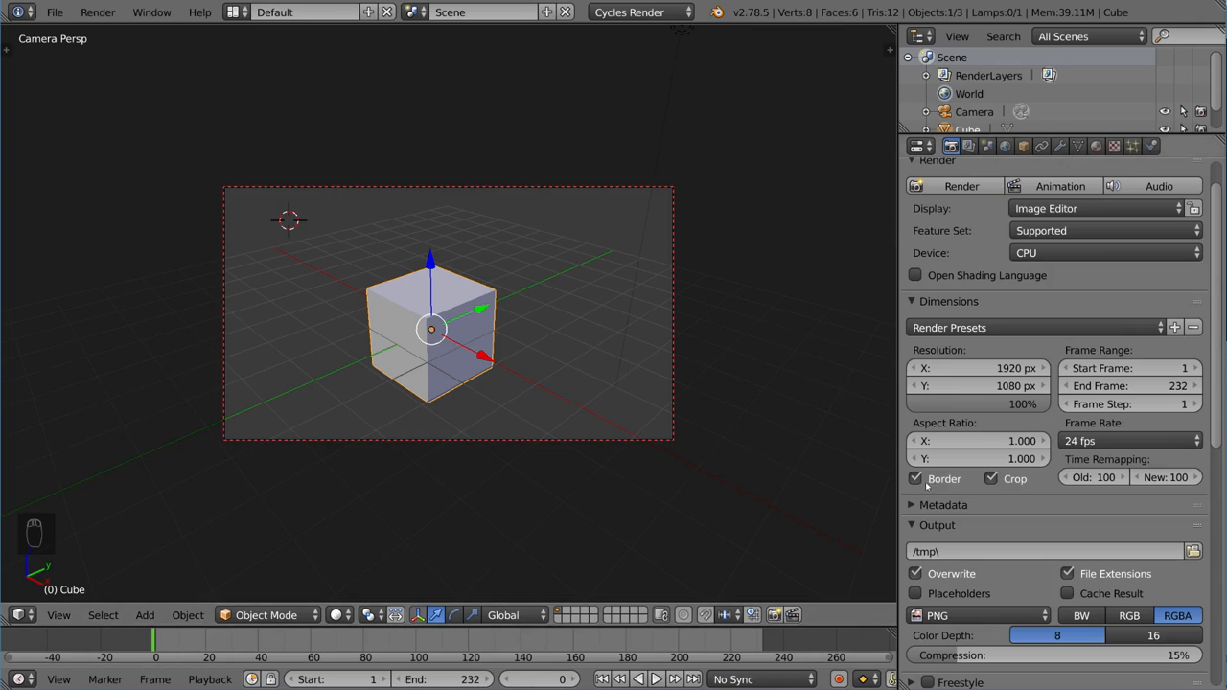
pyautogui.click(991, 480)
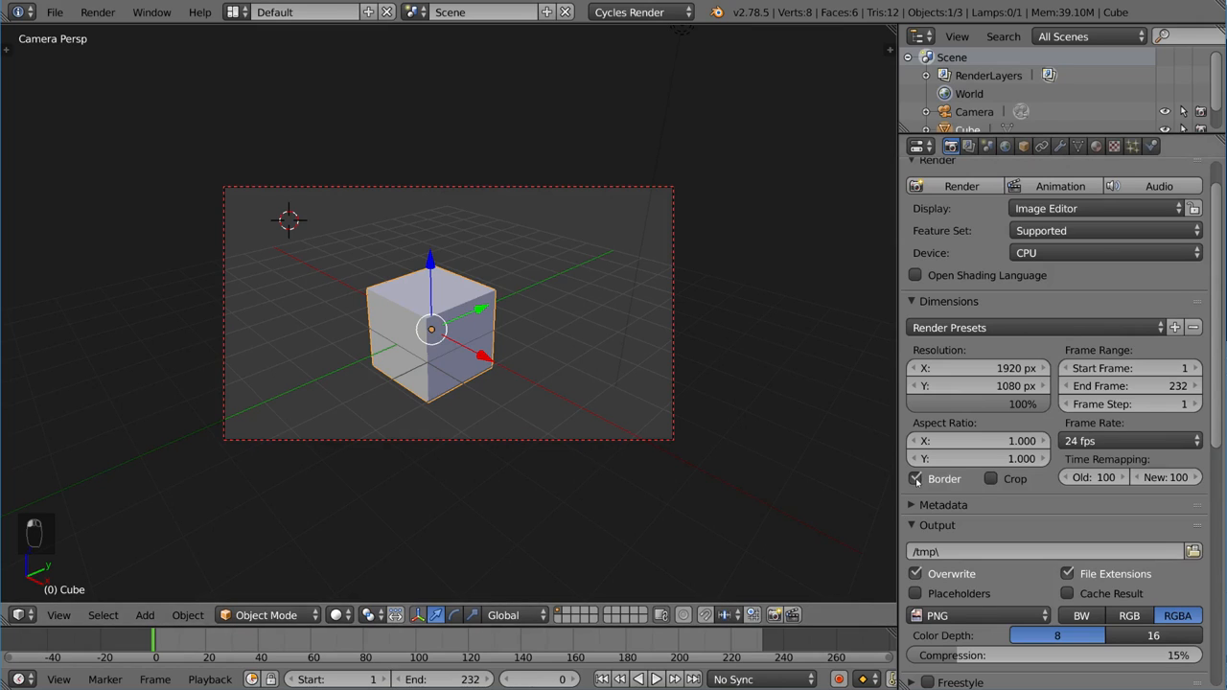
# Disable the render border and reset the Time Remapping New value to 100
pyautogui.click(915, 479)
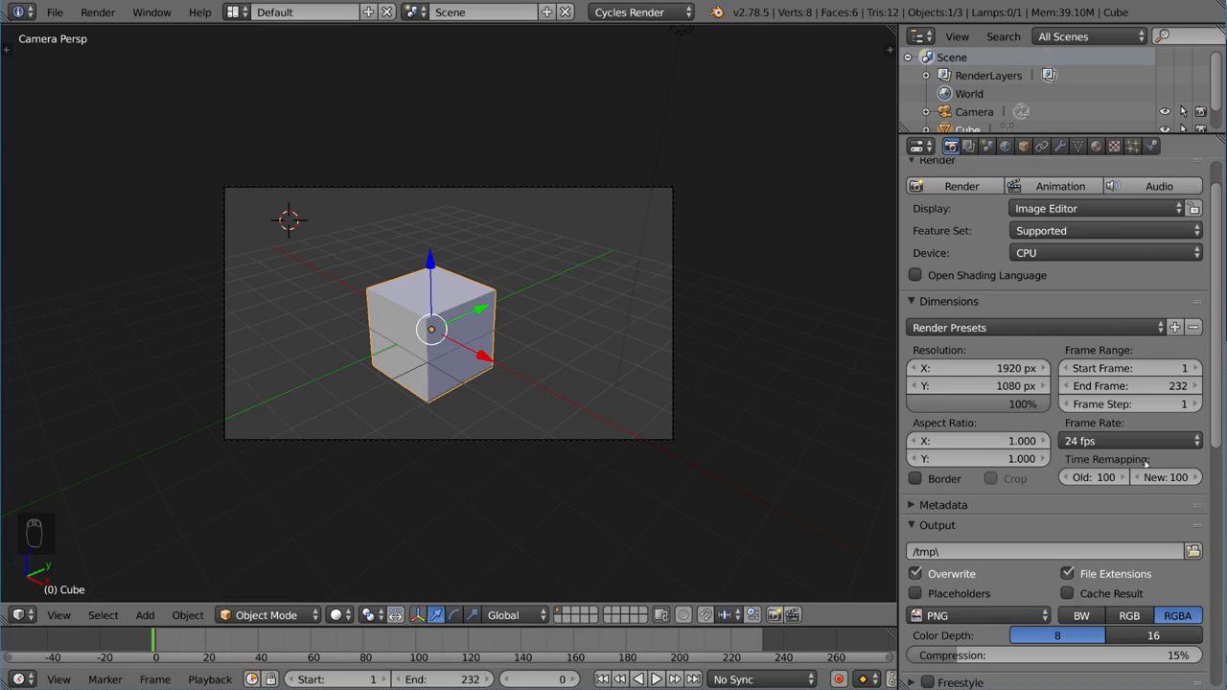
pyautogui.moveTo(1154, 464)
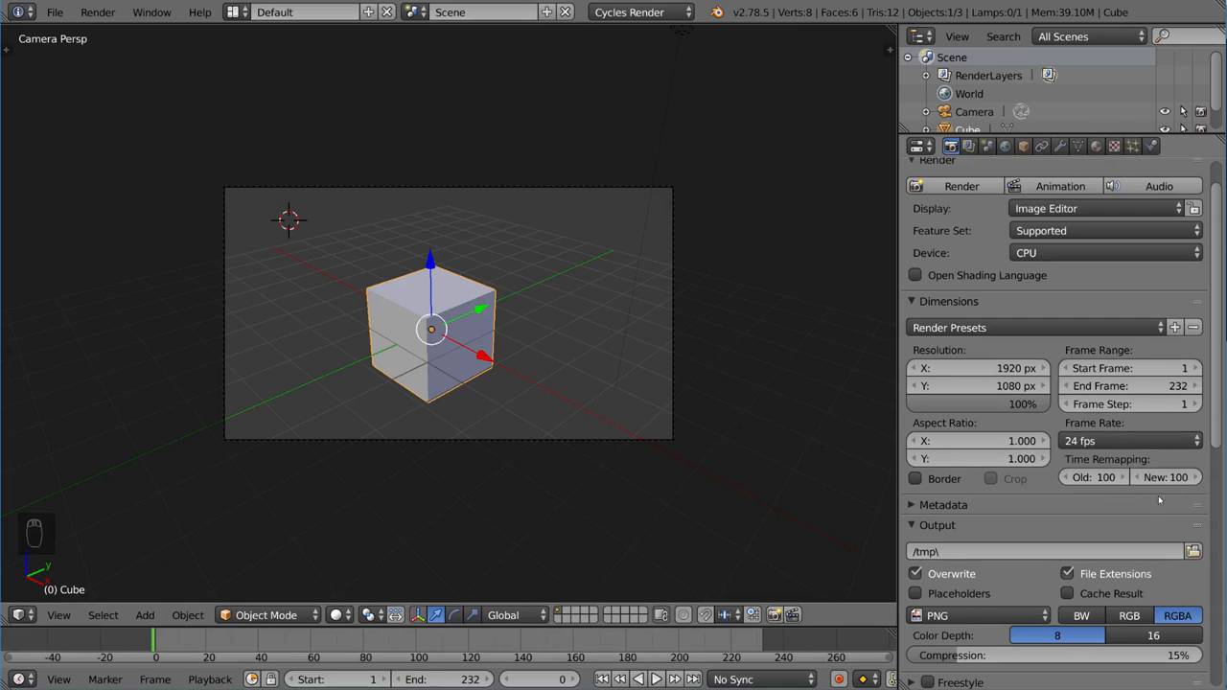
pyautogui.moveTo(1166, 477)
pyautogui.write('242')
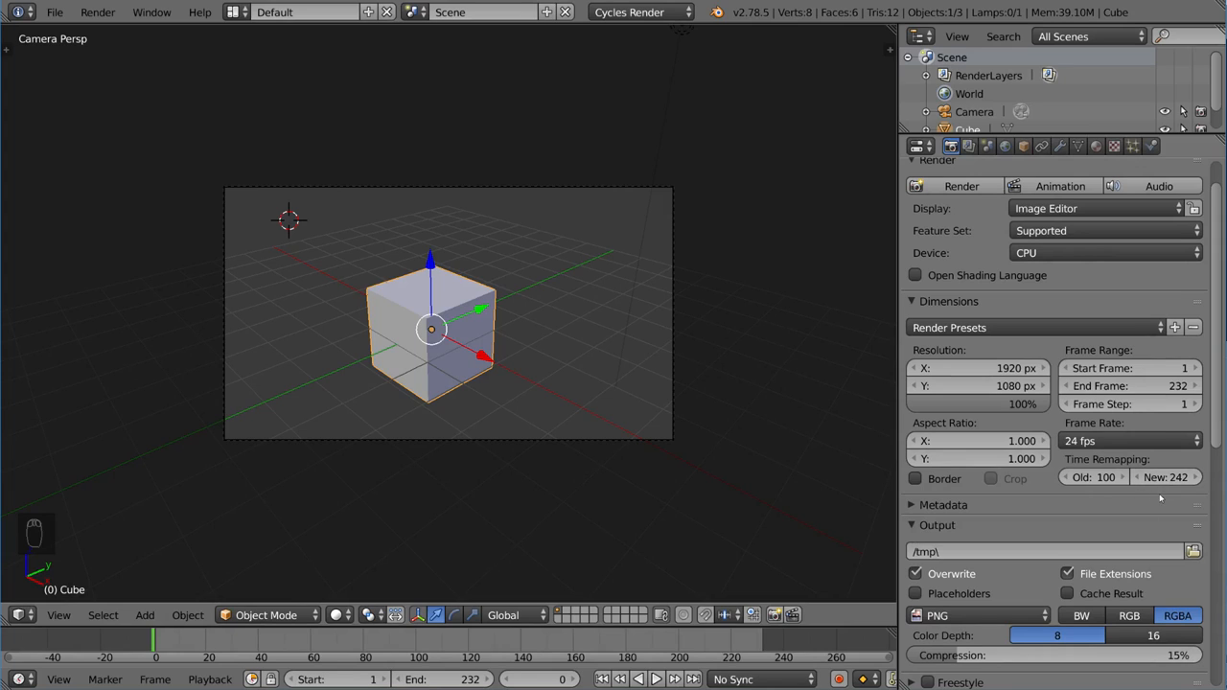
pyautogui.click(1162, 477)
pyautogui.write('100')
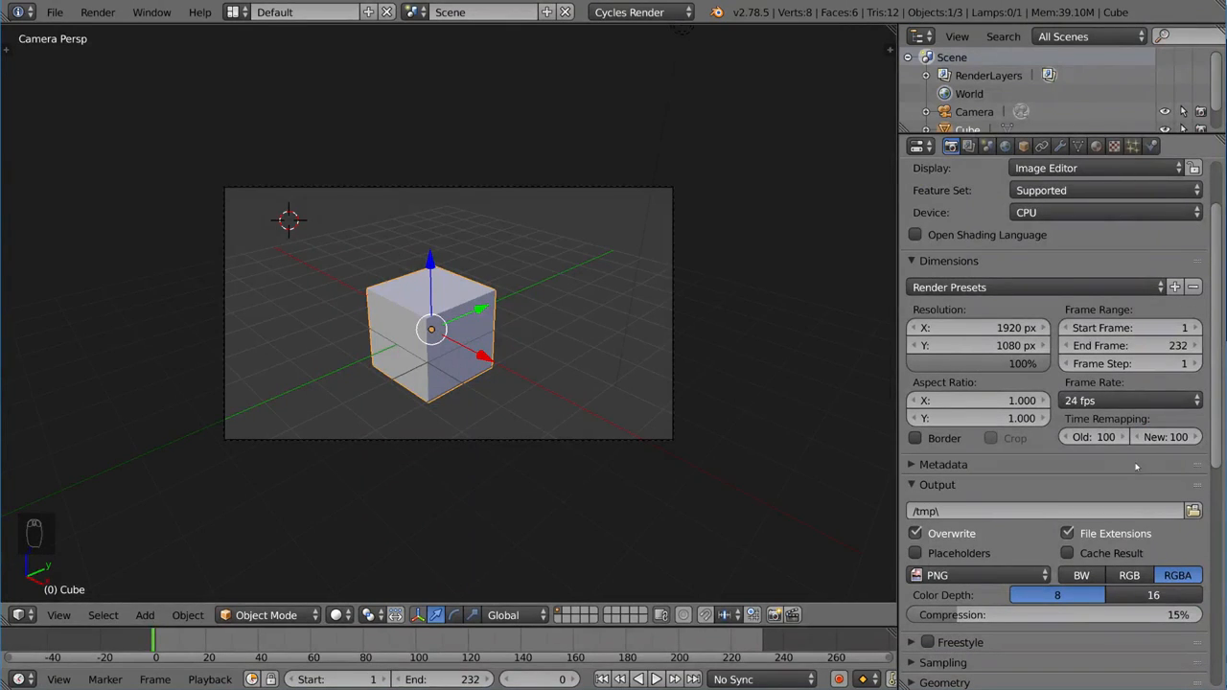
pyautogui.moveTo(1158, 453)
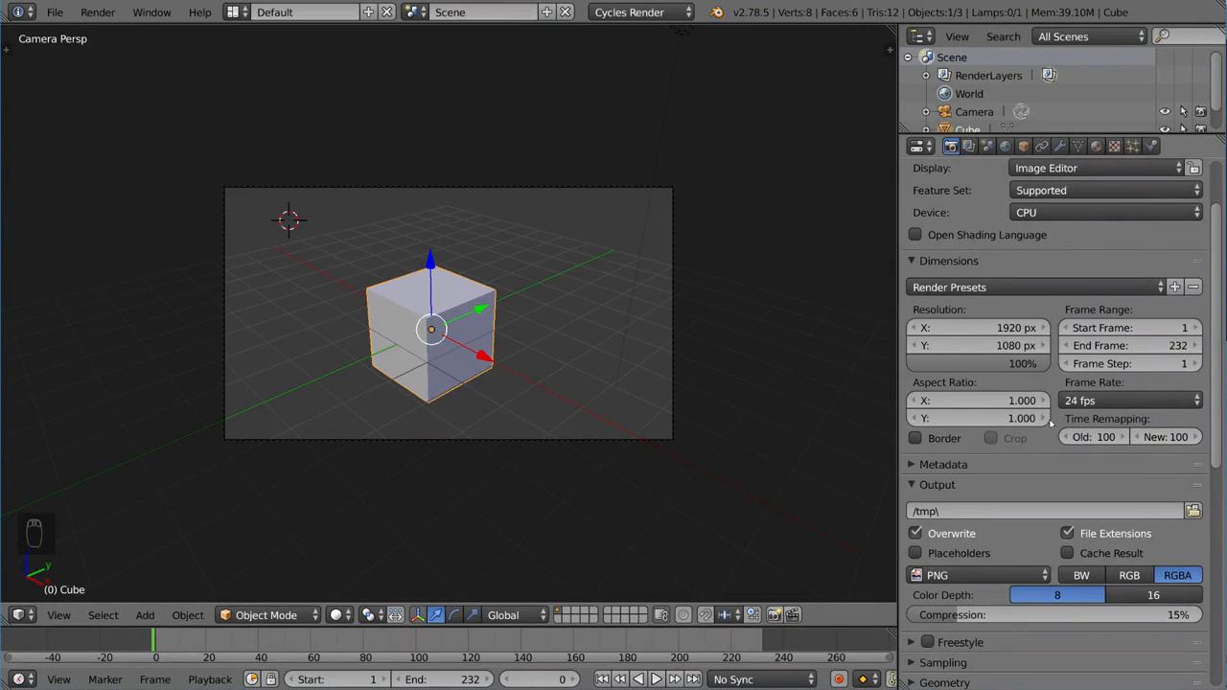
# Collapse Dimensions, expand Metadata and enable Stamp Output on the render
pyautogui.click(947, 261)
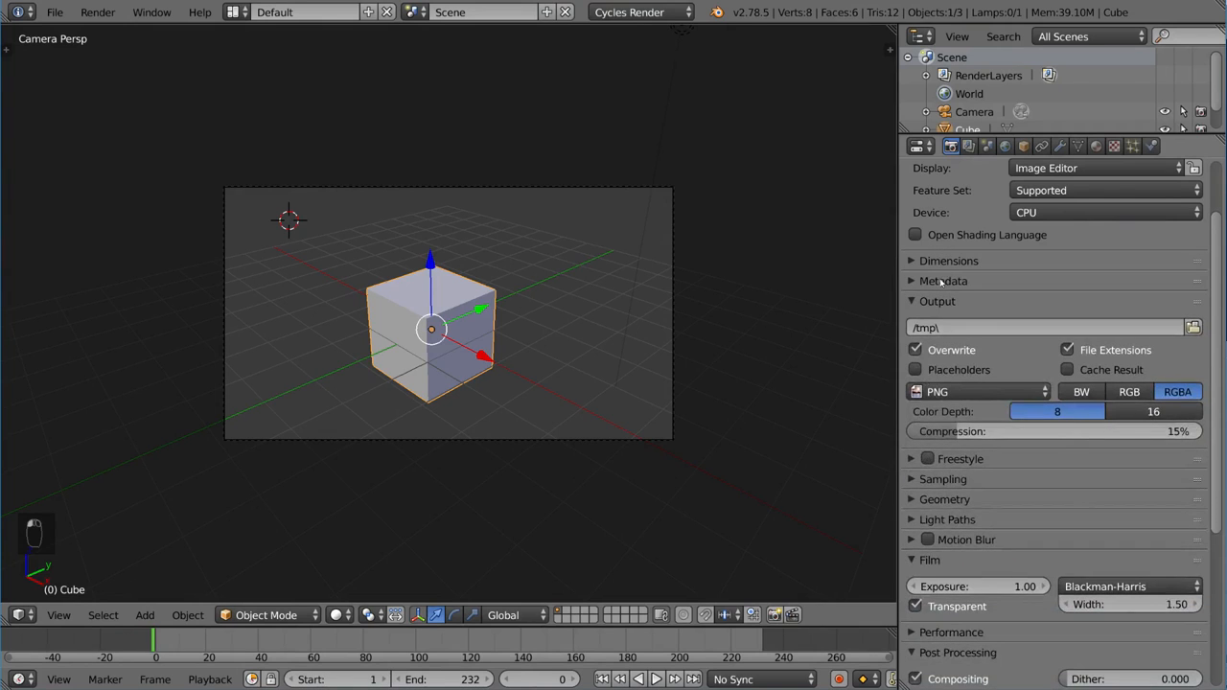
pyautogui.click(944, 280)
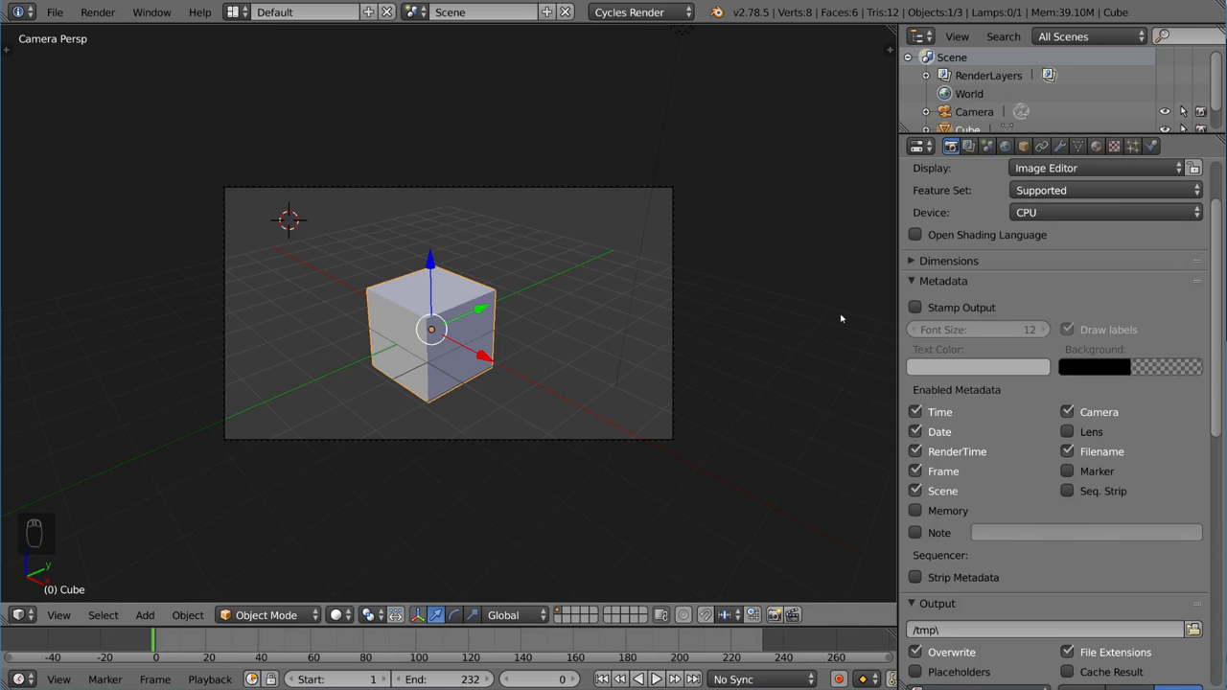
pyautogui.moveTo(859, 311)
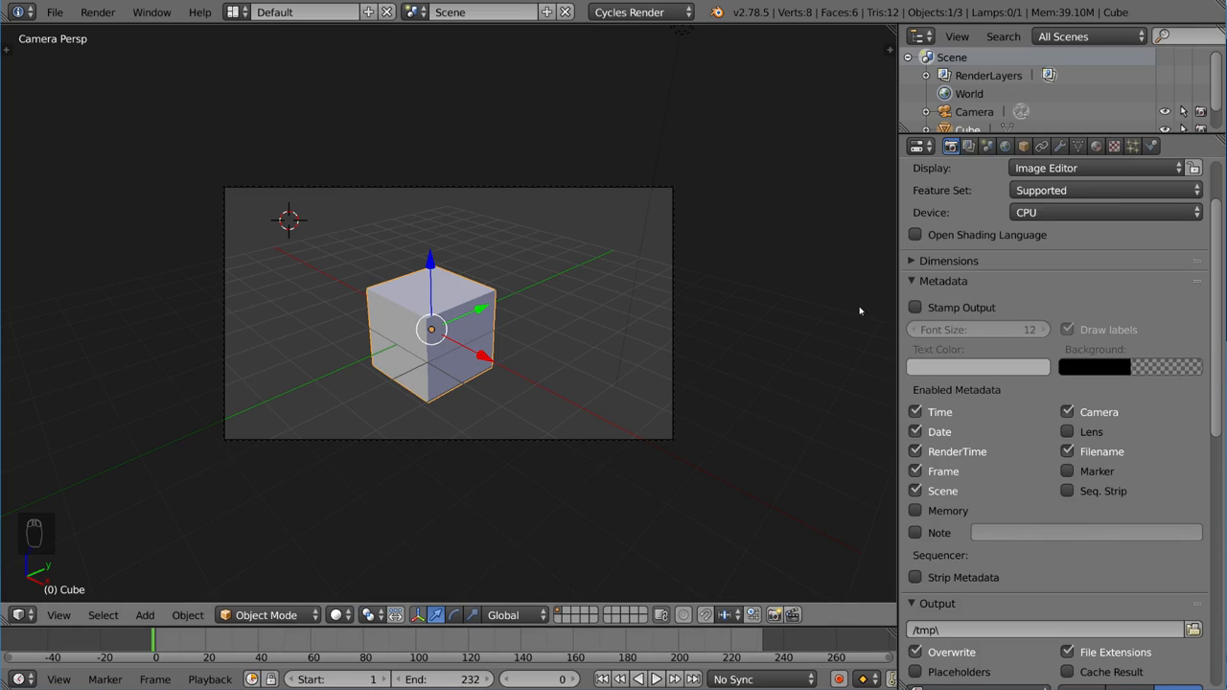
pyautogui.click(915, 307)
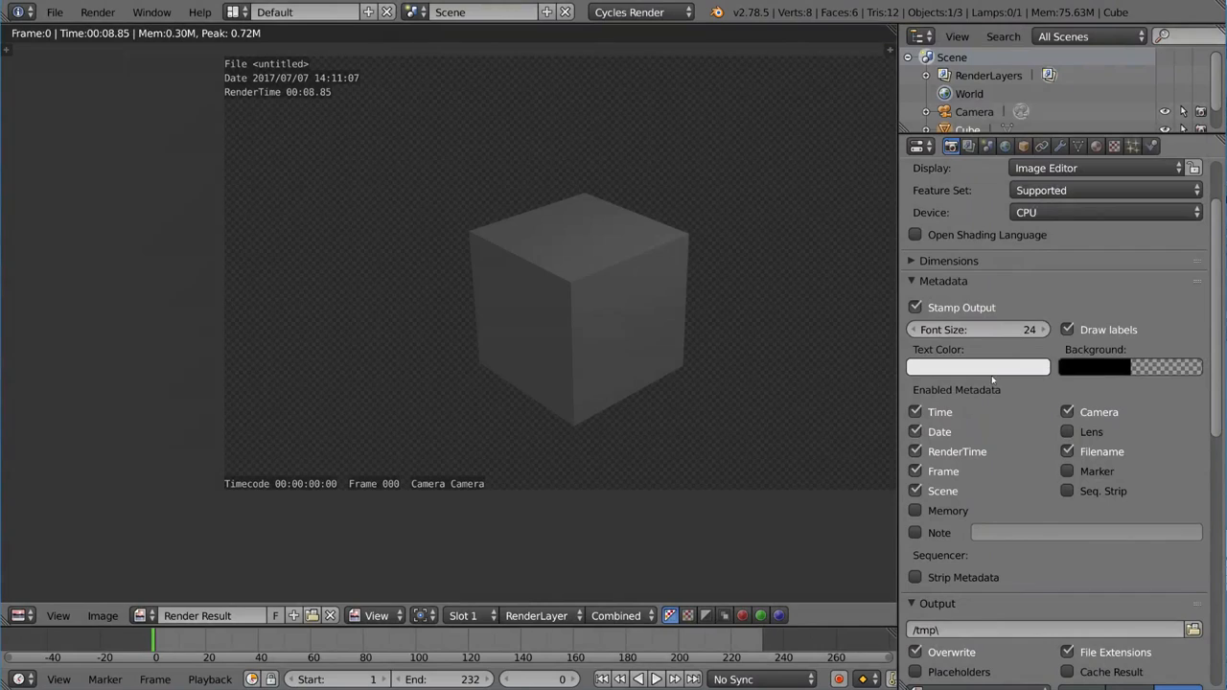
# Set the stamp Text Color to red and re-render to show red metadata text
pyautogui.click(978, 366)
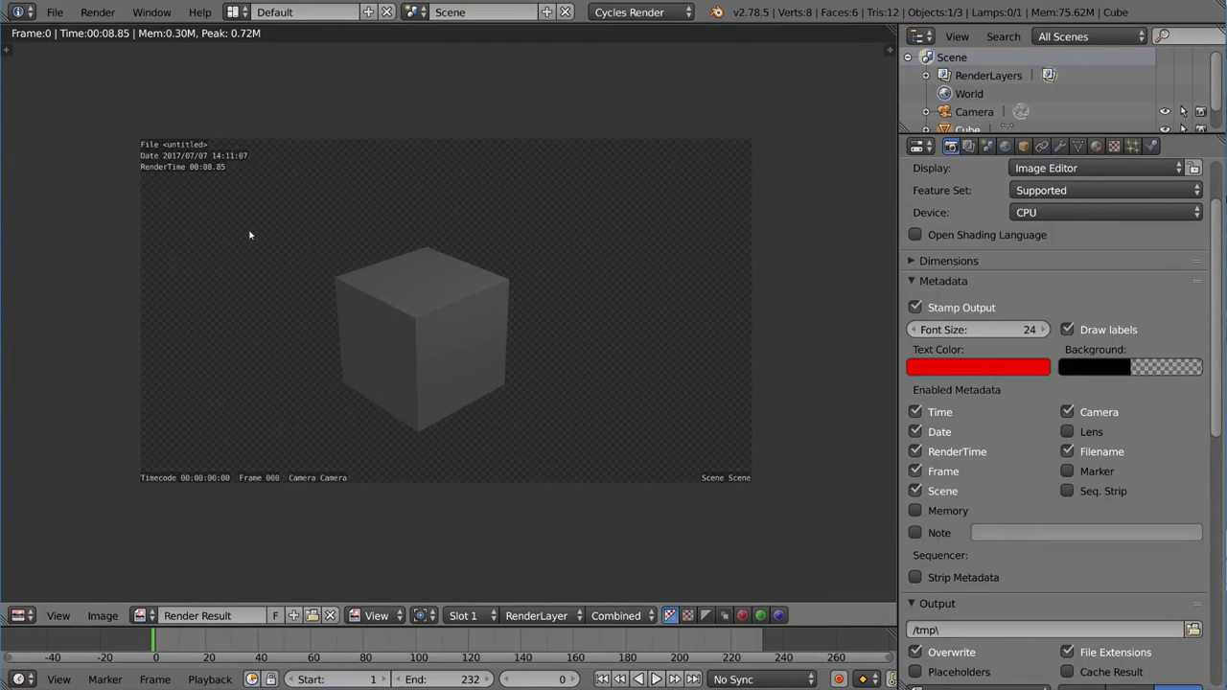
pyautogui.click(98, 11)
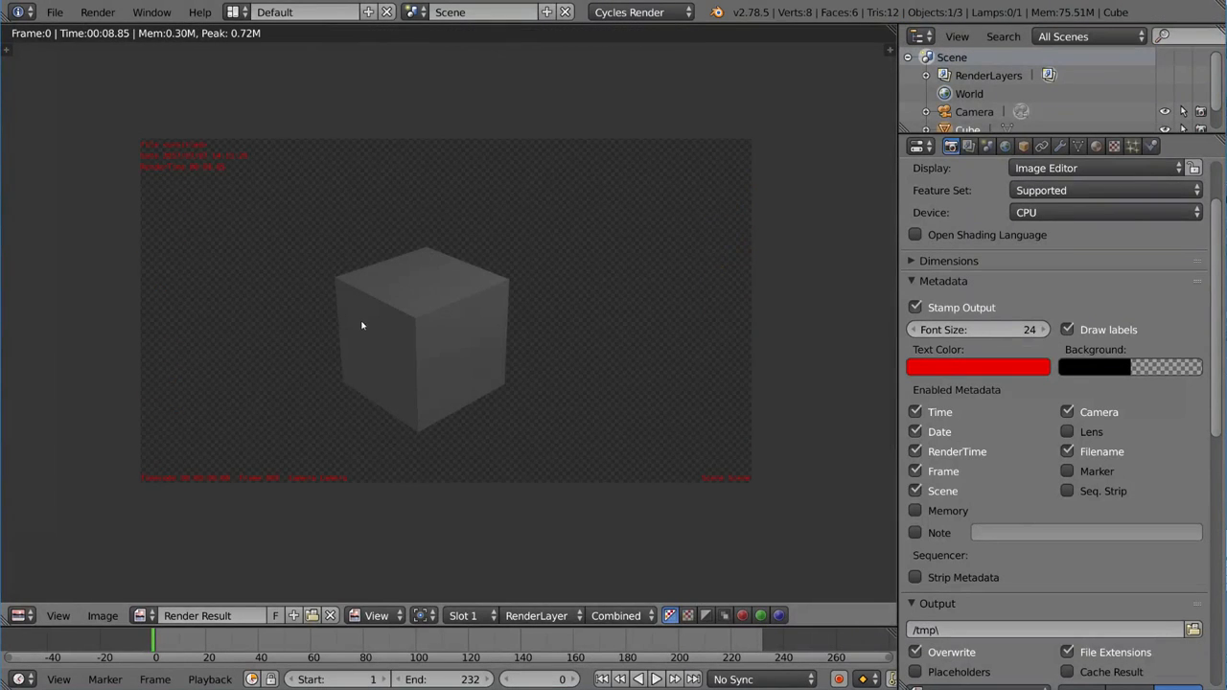
pyautogui.moveTo(685, 481)
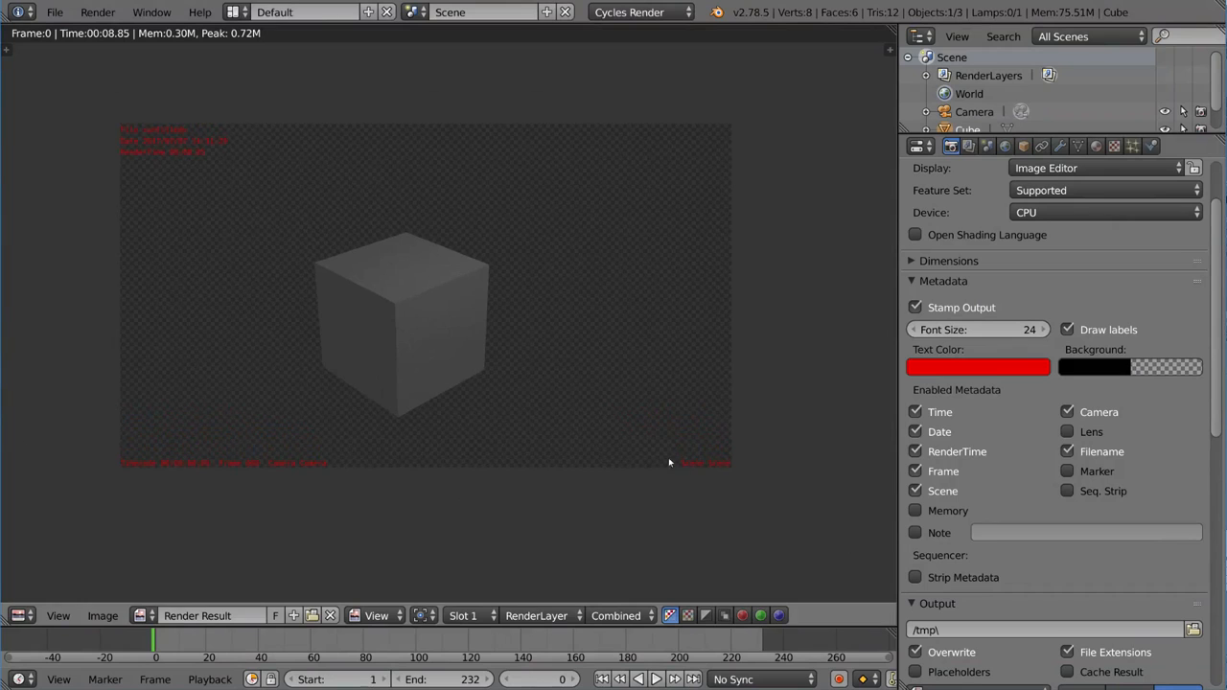
# Change the stamp Text Color to white for the 12-point metadata render
pyautogui.click(978, 368)
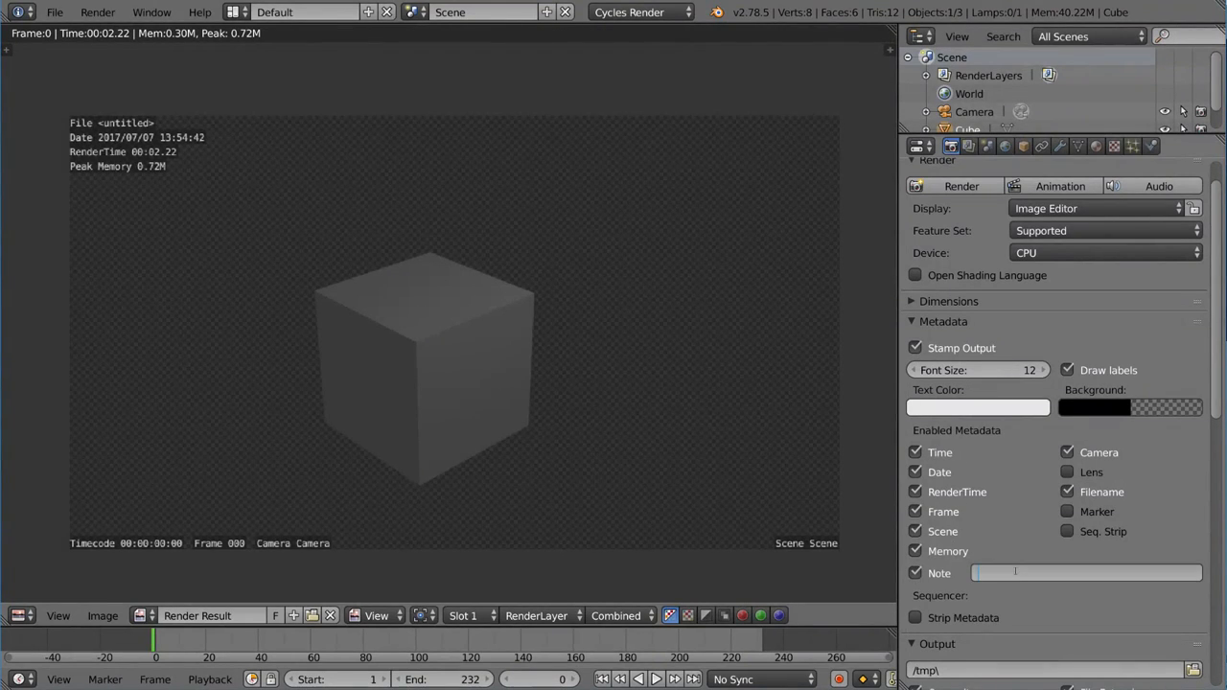
# Enter 'This is a test' in the Note field and re-render to stamp it
pyautogui.write('This is a test')
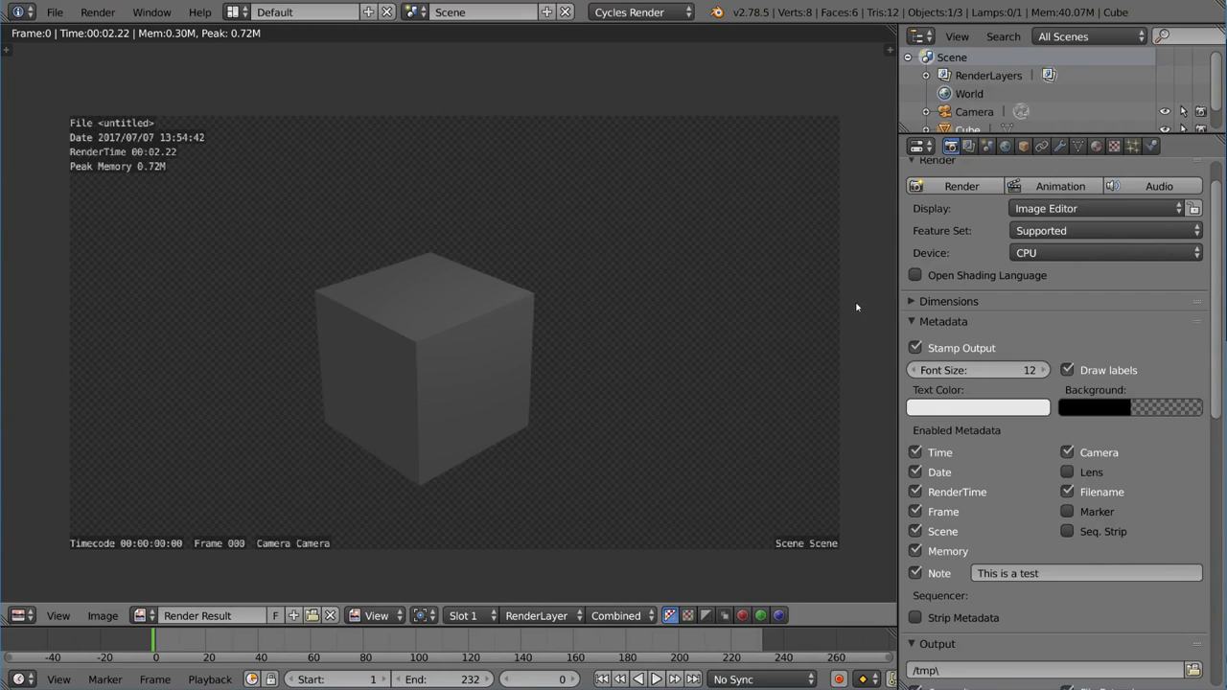
pyautogui.click(963, 186)
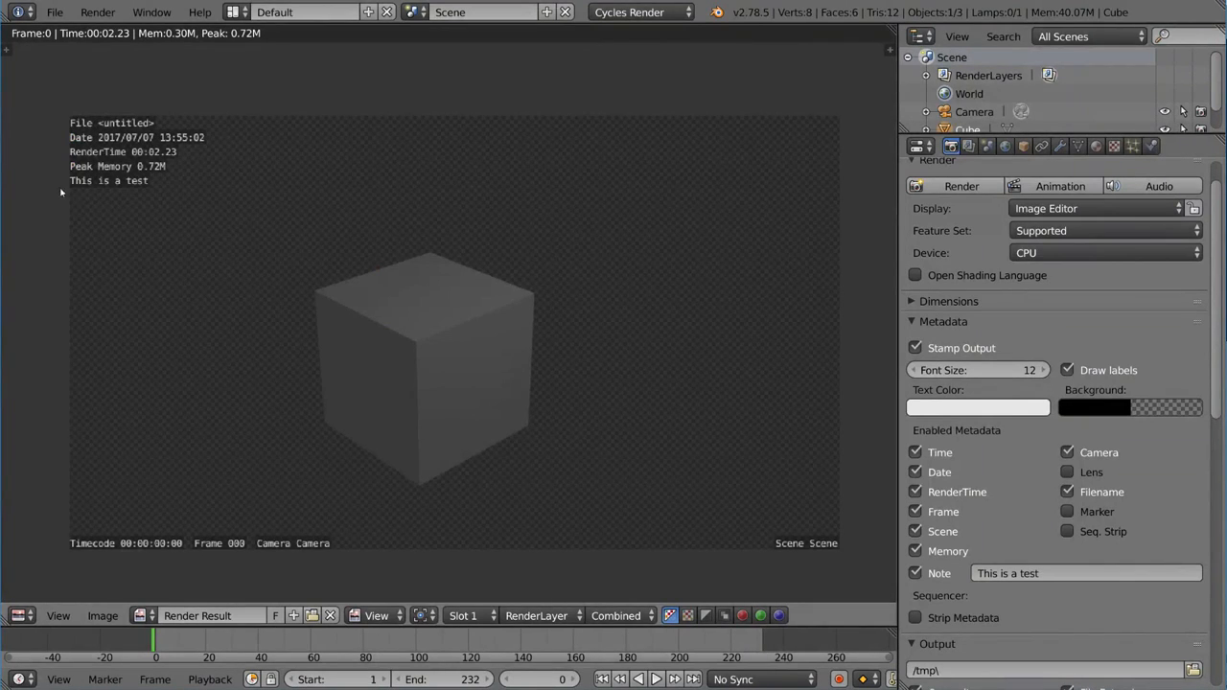
pyautogui.moveTo(897, 522)
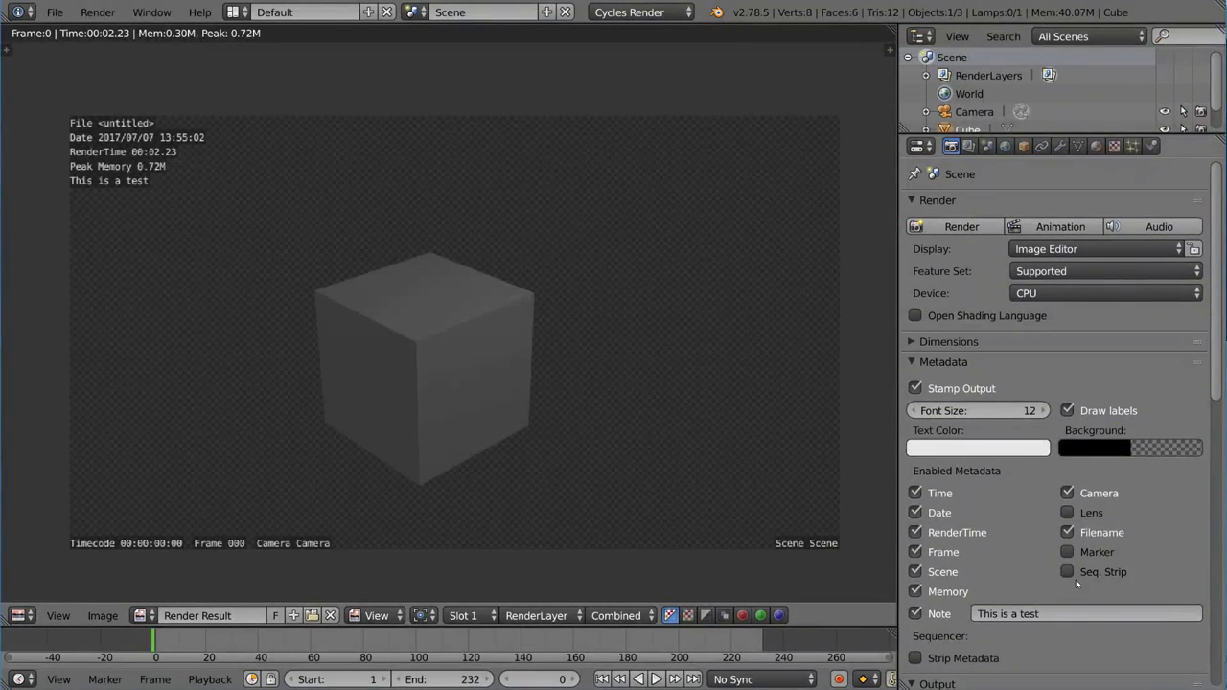
pyautogui.moveTo(870, 407)
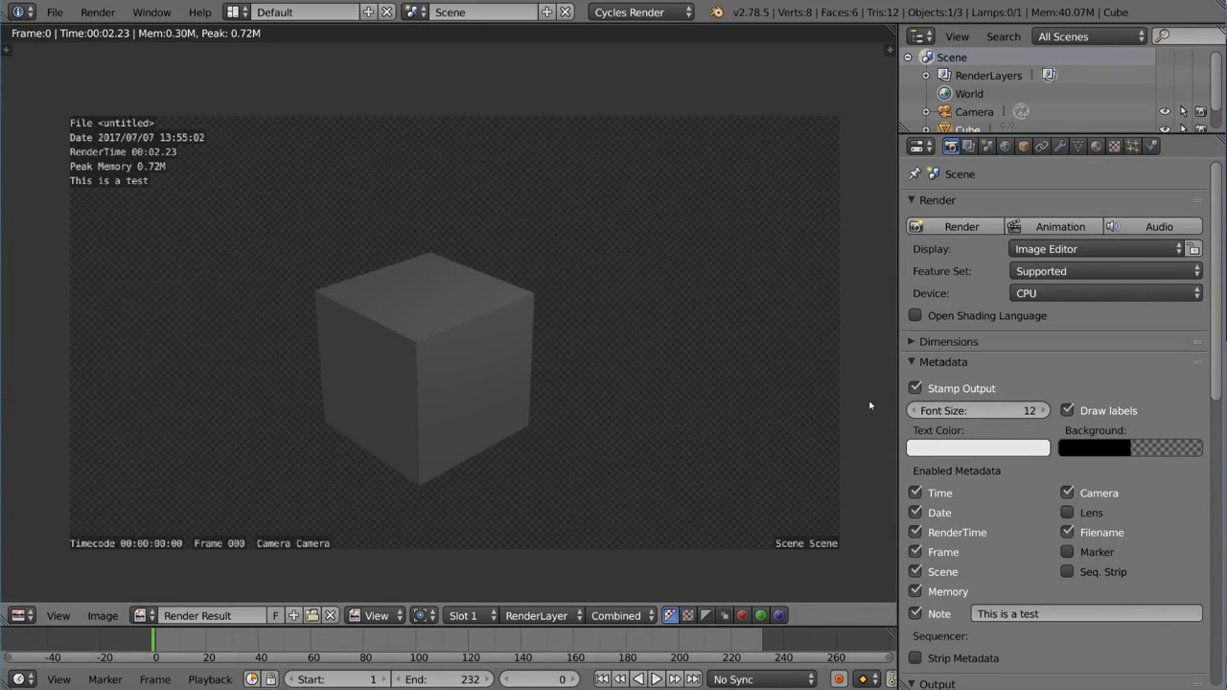